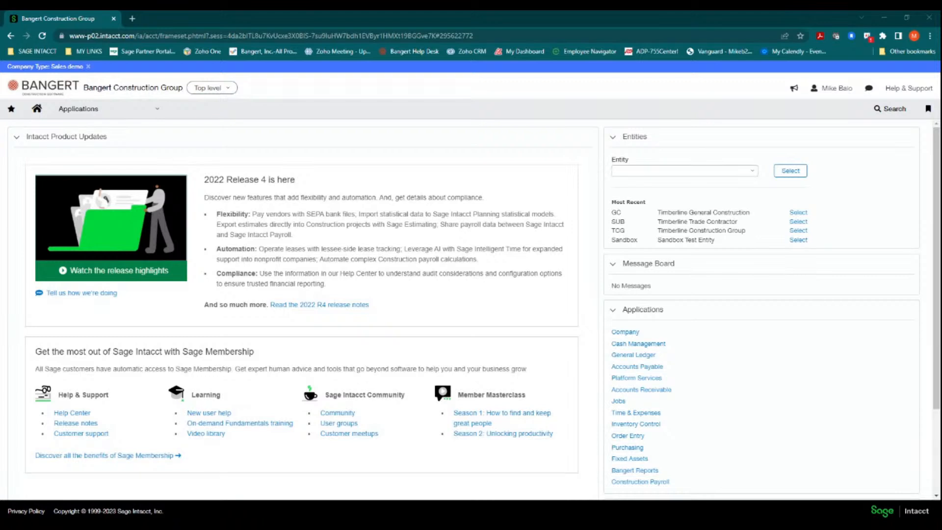
mouse_move(233, 139)
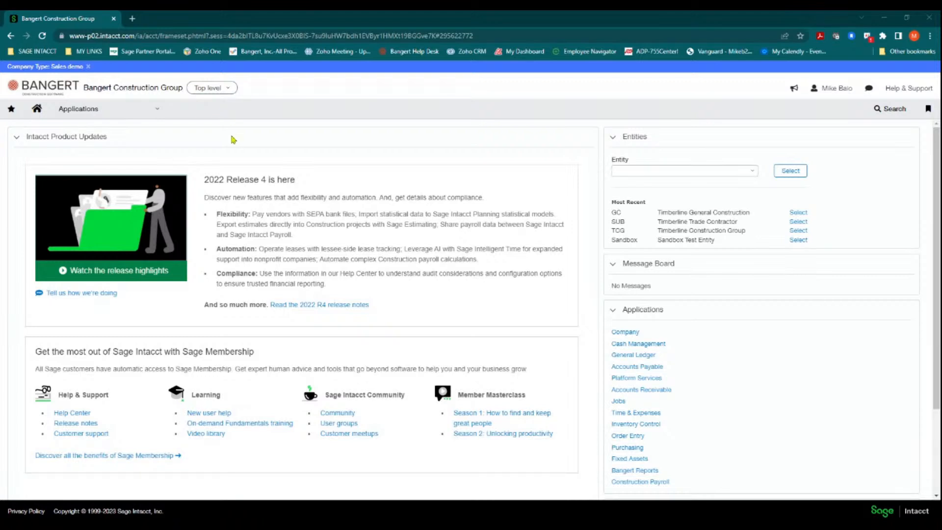
Show the Company applications area with Checklists, Assignments and Custom Views.
click(78, 109)
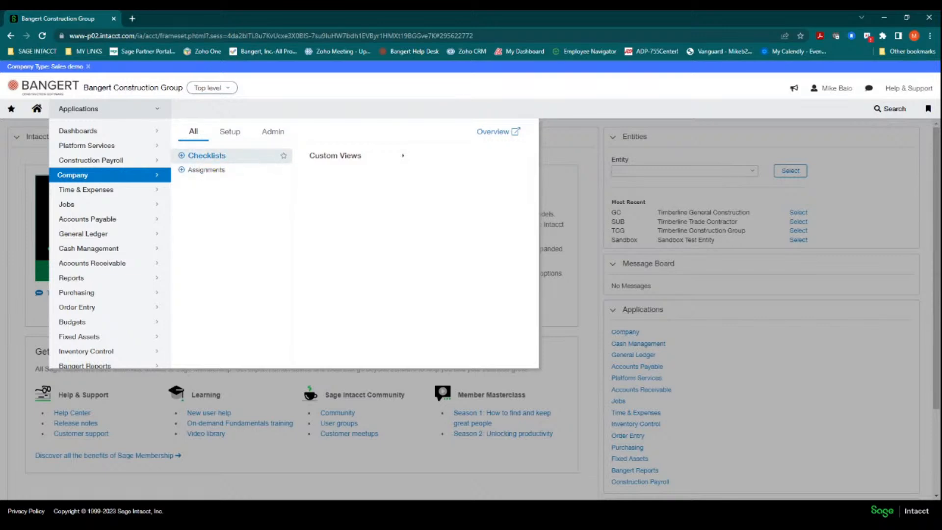
Open the Checklists list and edit Month End Checklist - January (CL42).
click(206, 156)
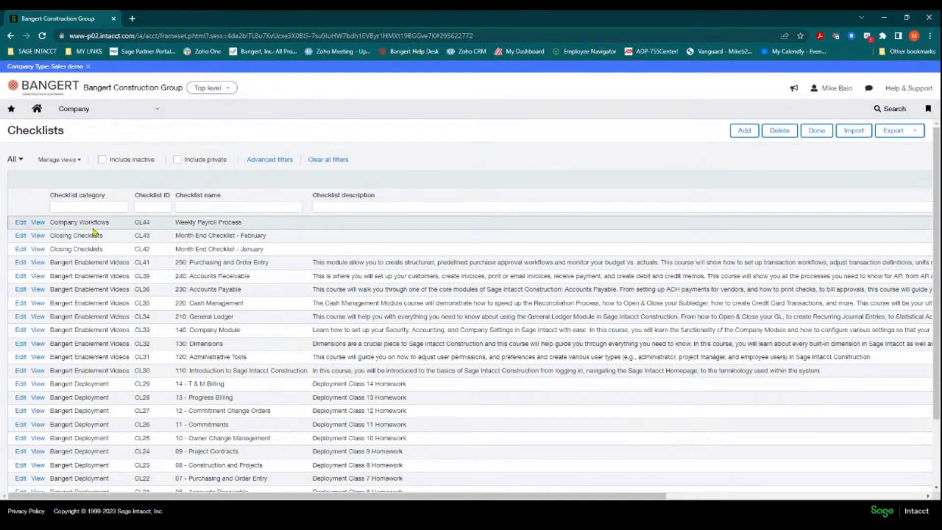
mouse_move(67, 257)
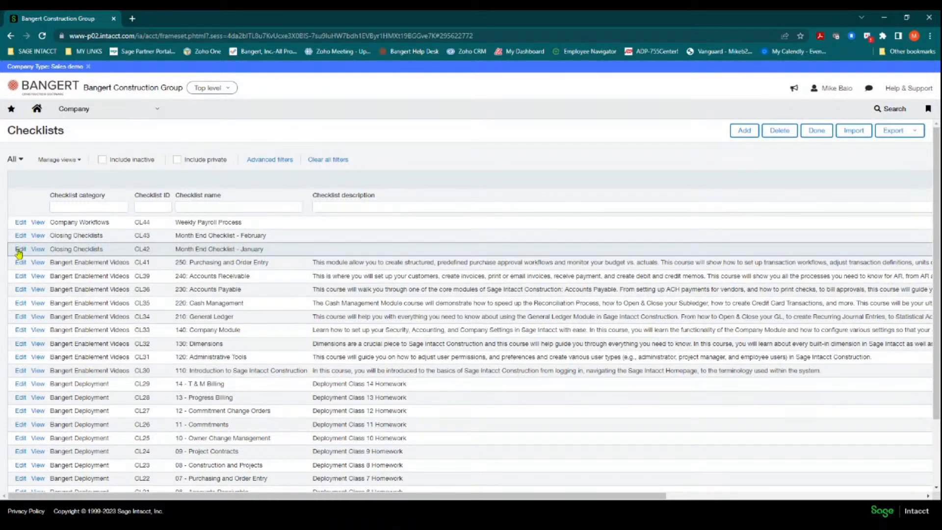
click(19, 249)
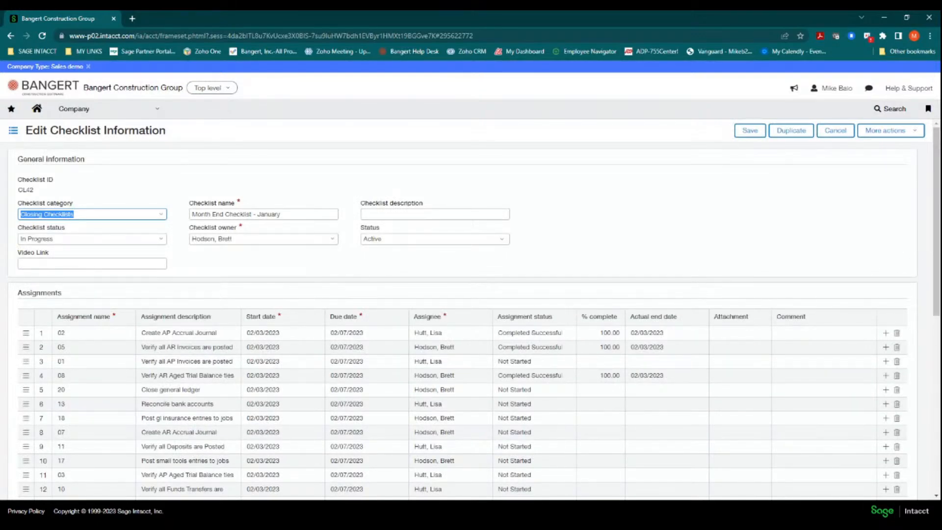
Show the checklist categories: Bangert Deployment, Bangert Enablement Videos, Closing Checklists, Company Workflows.
click(160, 214)
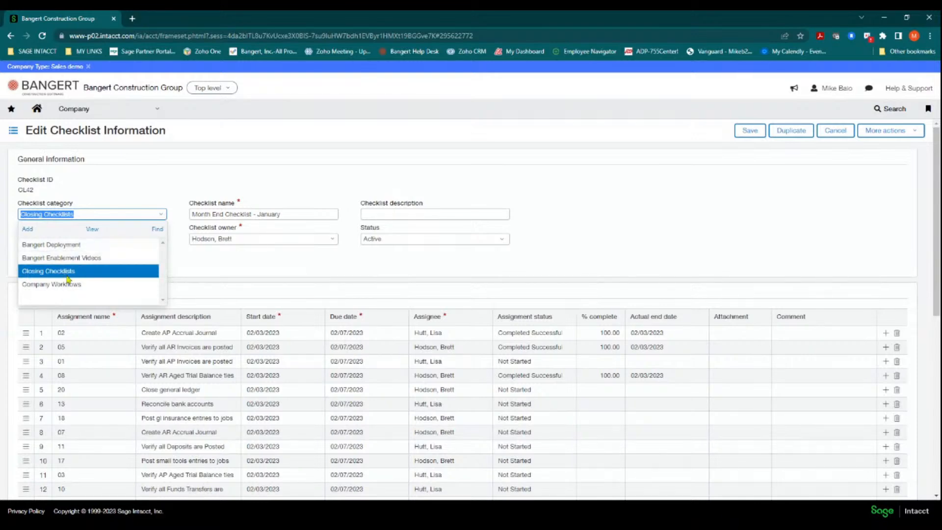
mouse_move(51, 281)
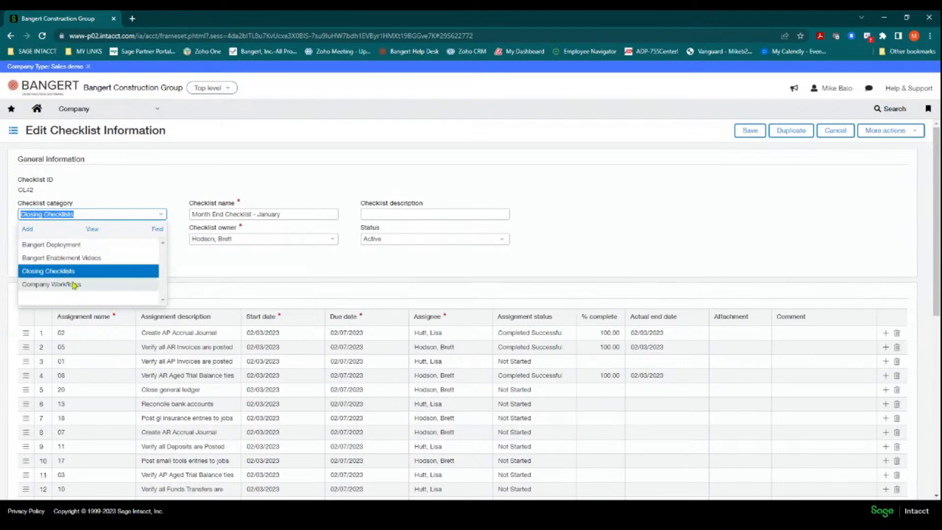
mouse_move(86, 289)
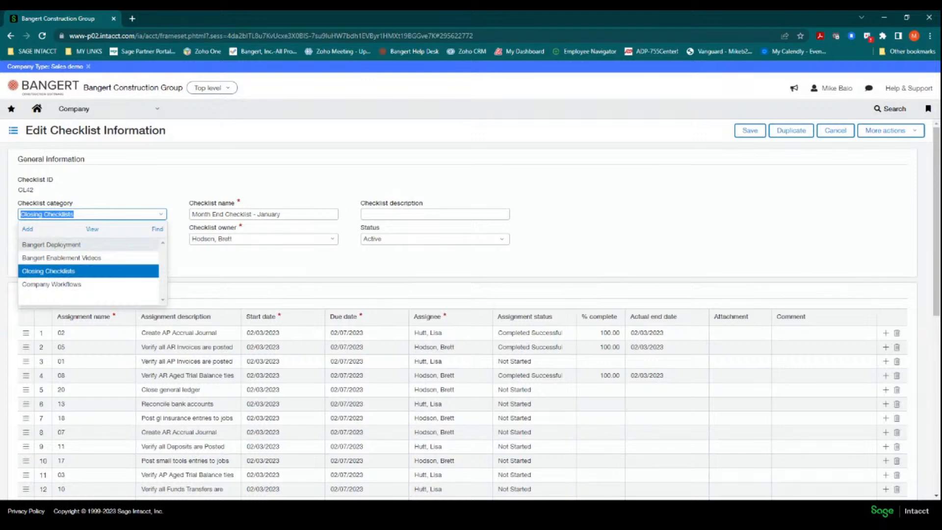
mouse_move(104, 263)
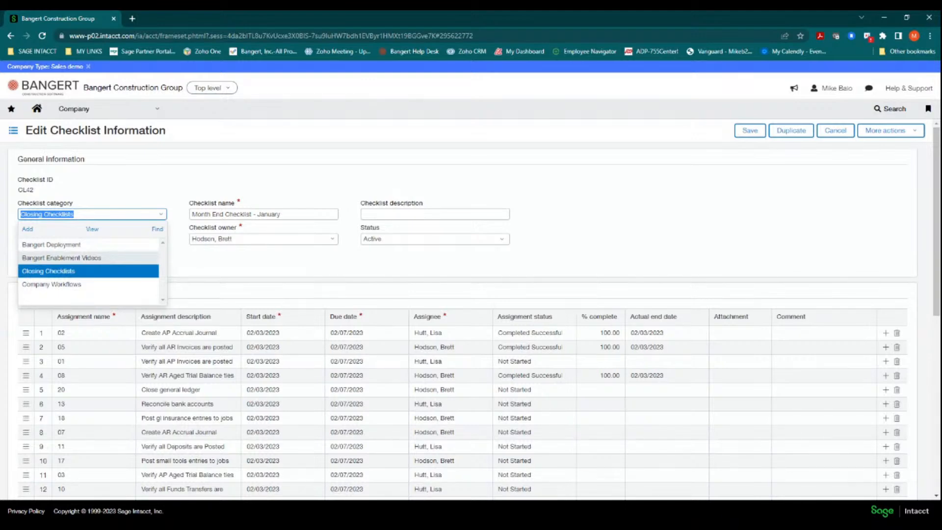
click(47, 271)
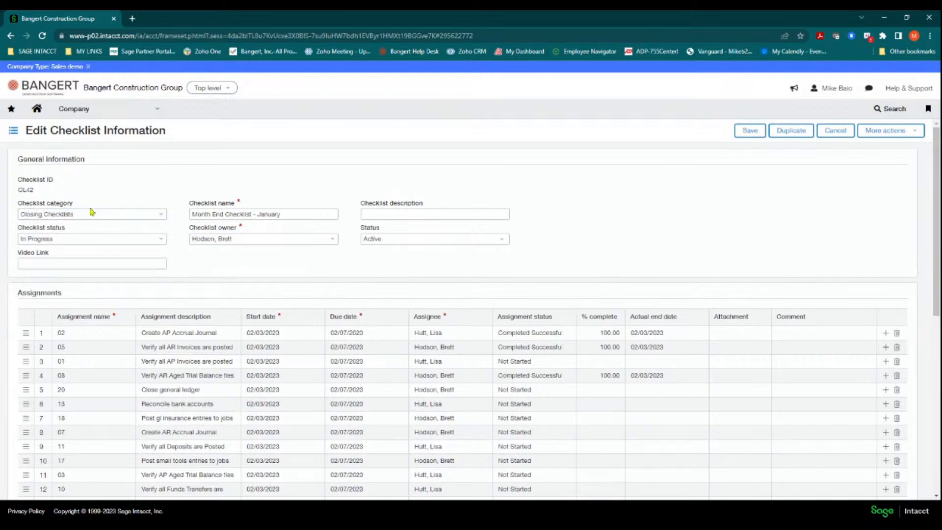
mouse_move(162, 217)
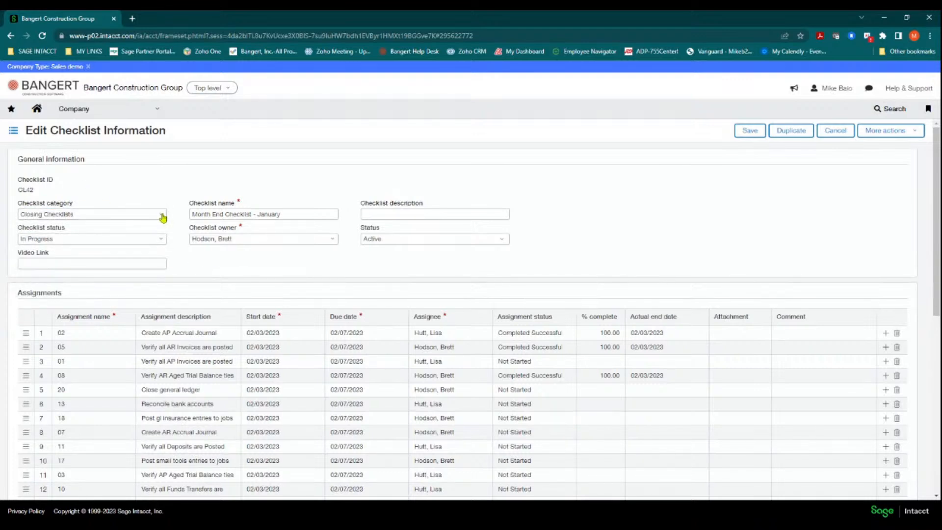
mouse_move(188, 262)
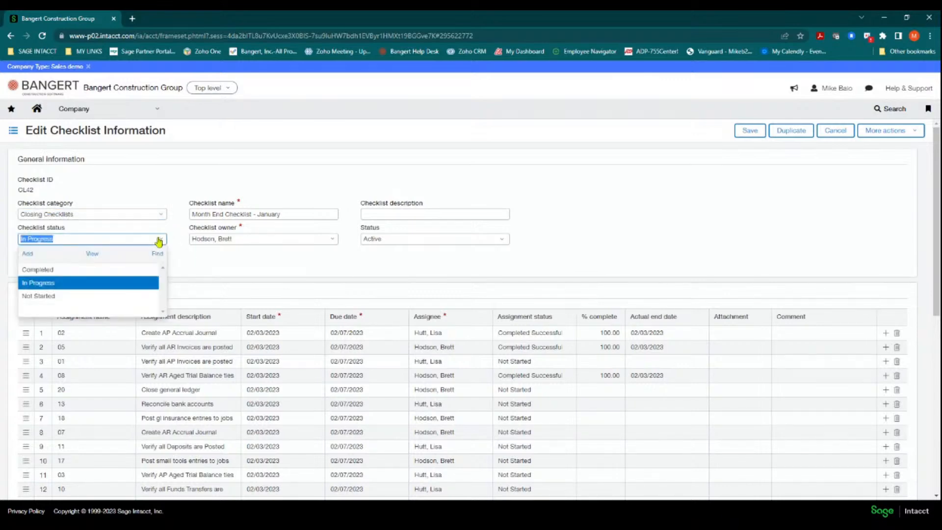
mouse_move(60, 235)
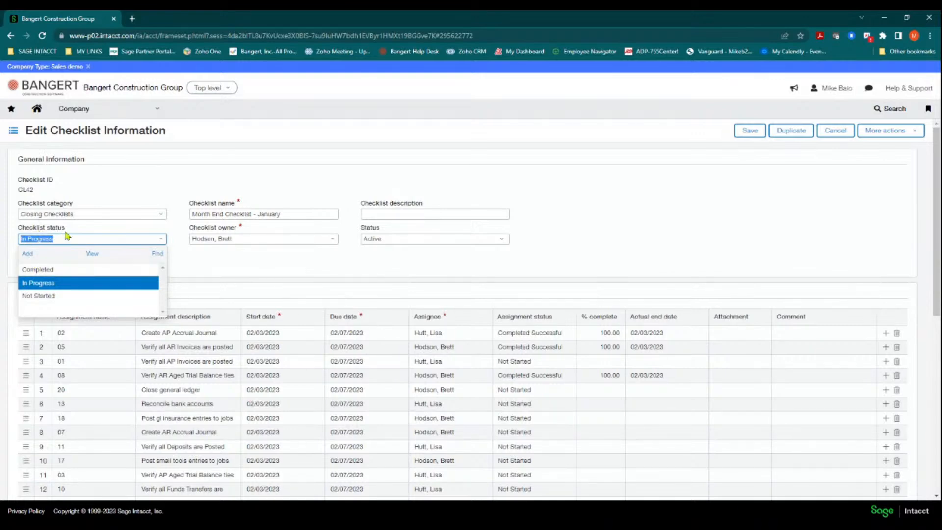
mouse_move(54, 284)
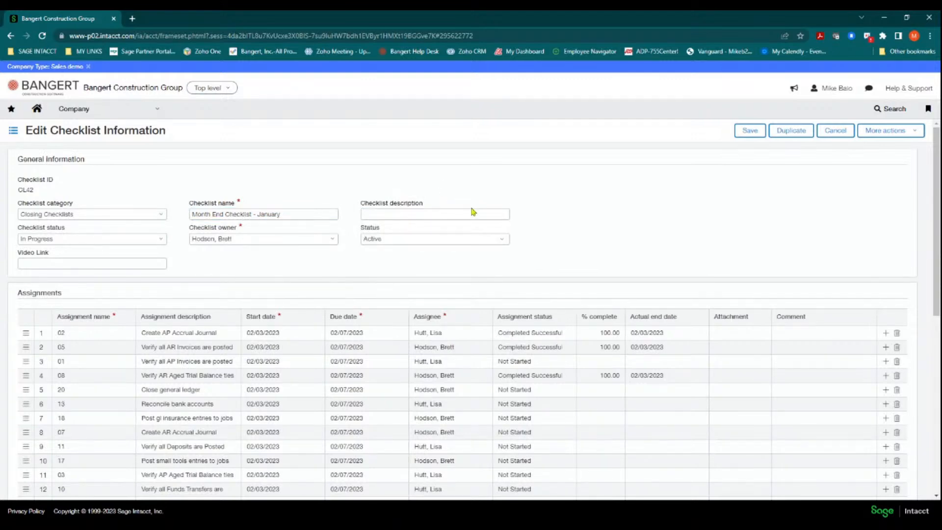
click(434, 239)
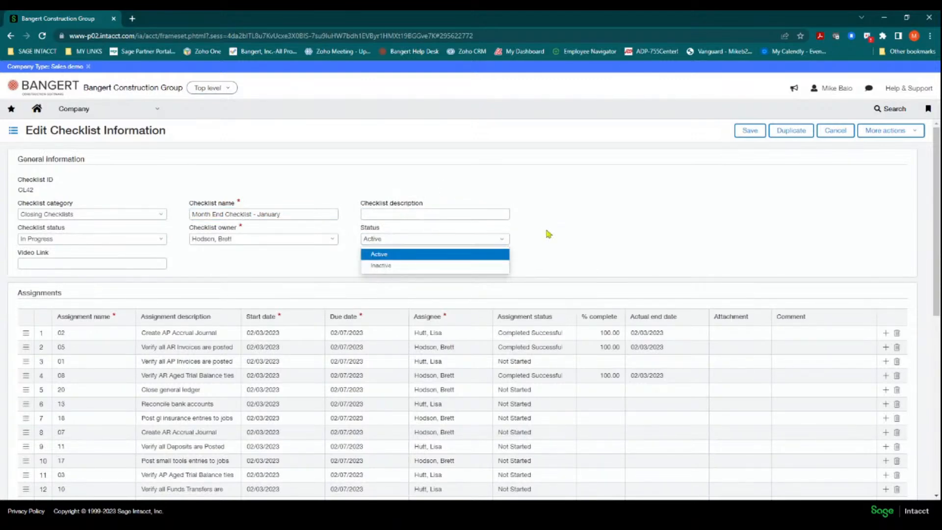
click(378, 254)
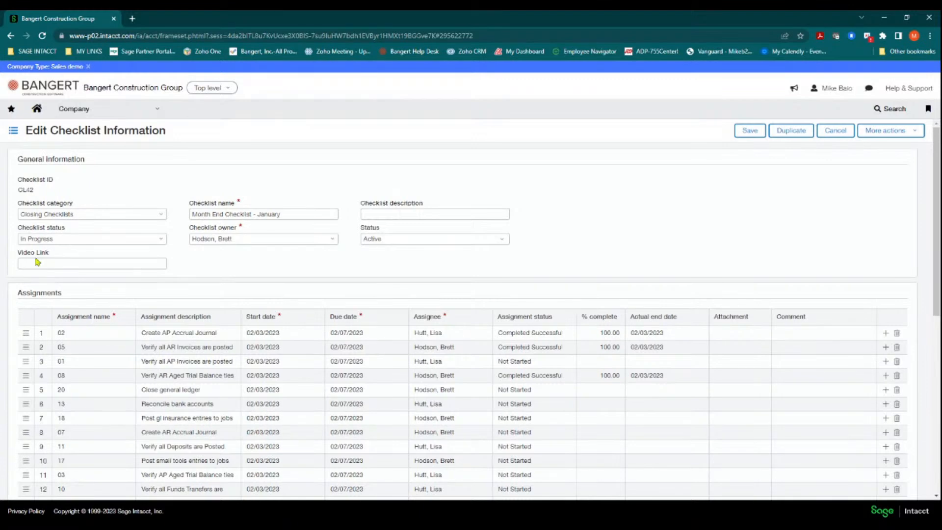
click(92, 263)
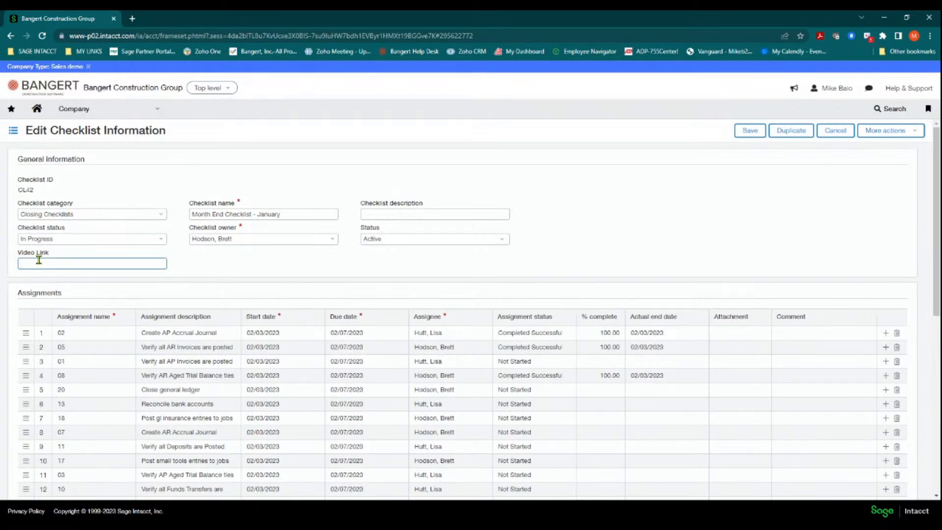
click(92, 263)
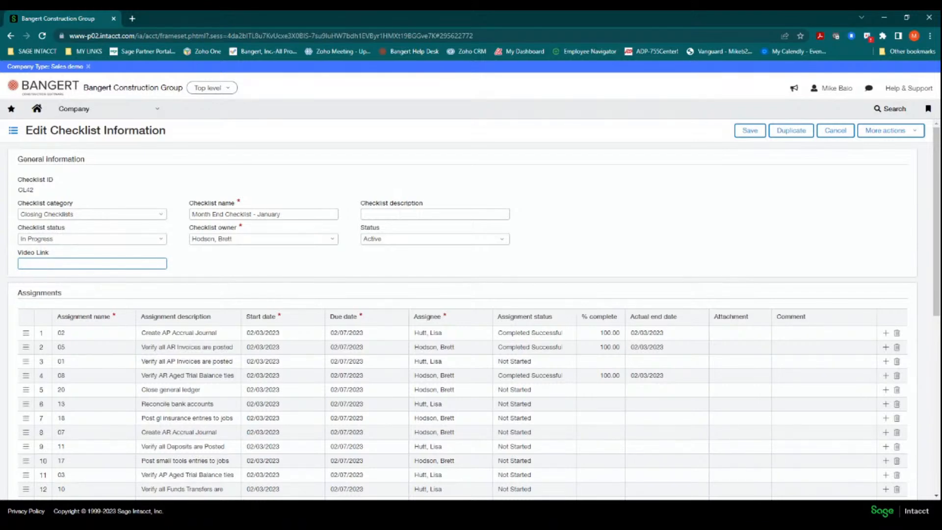
click(92, 263)
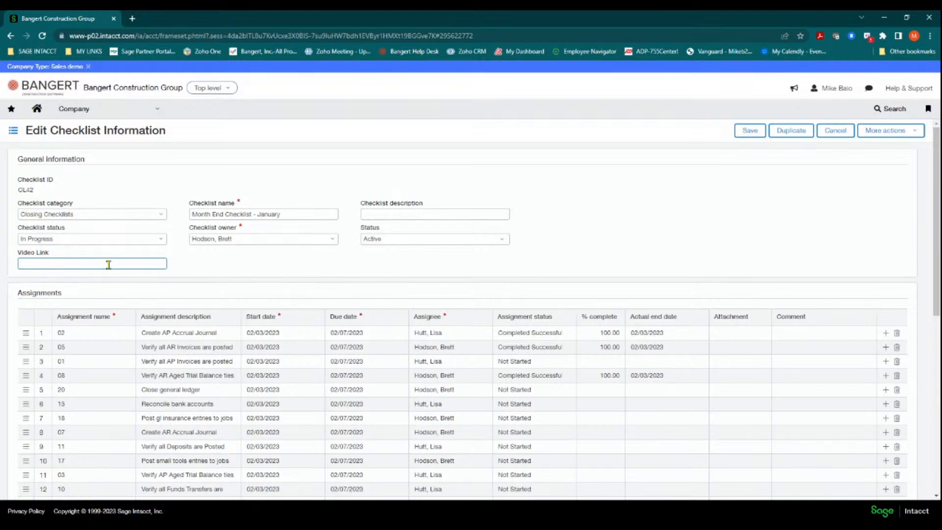
mouse_move(207, 266)
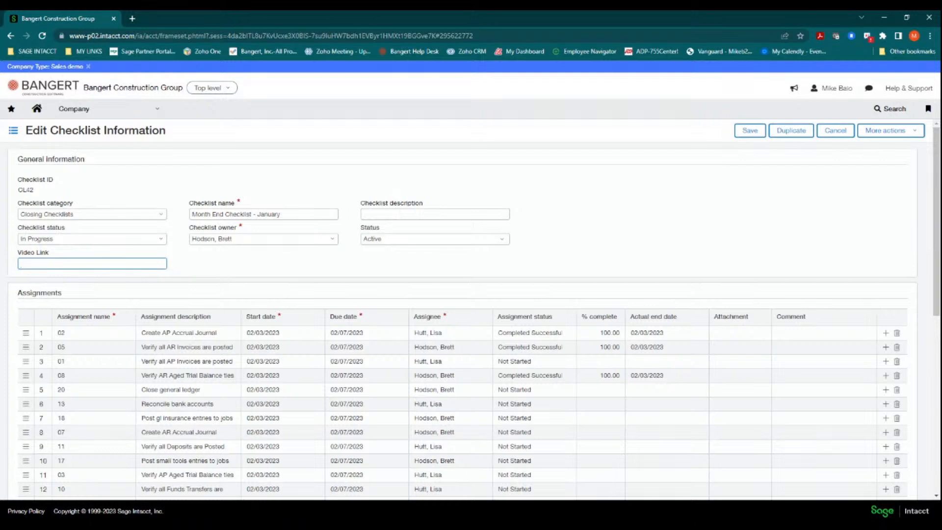
Put the Create AP Accrual Journal assignment row into edit mode, leaving the video link blank.
click(92, 263)
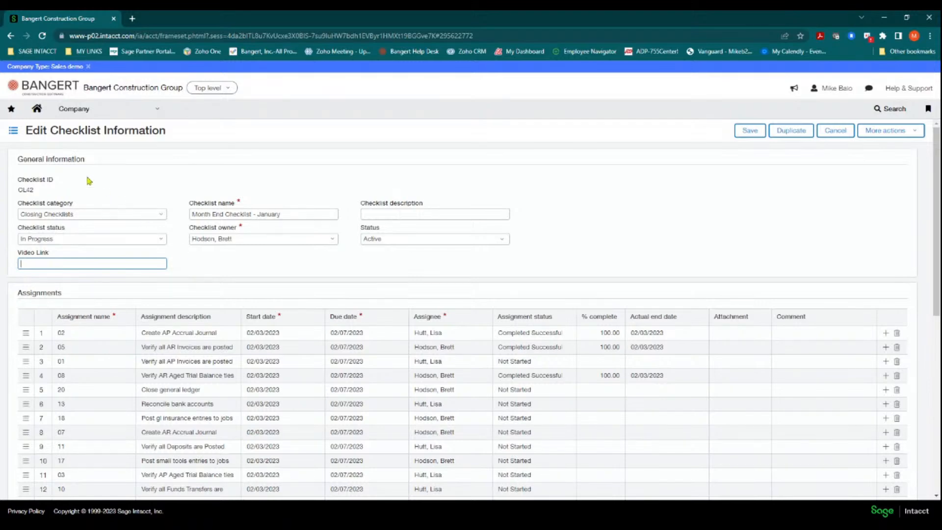
mouse_move(234, 250)
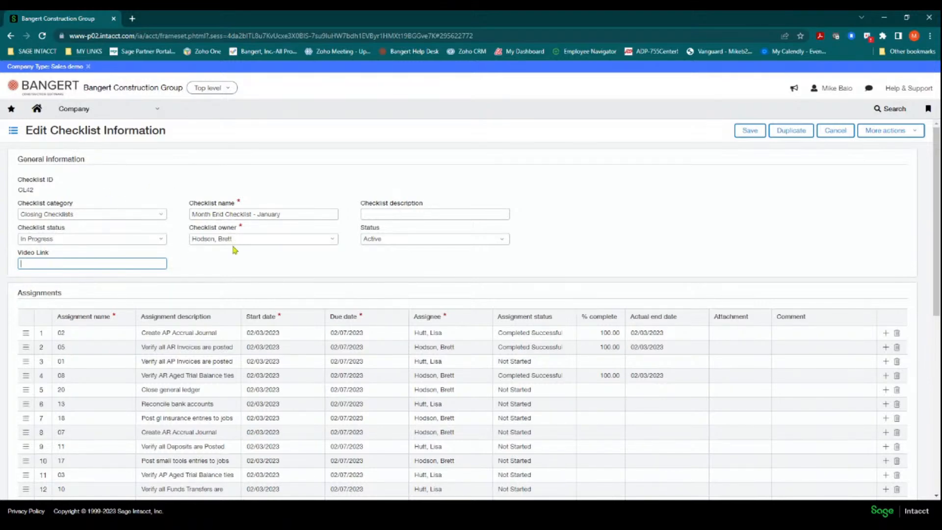
scroll(down, 3)
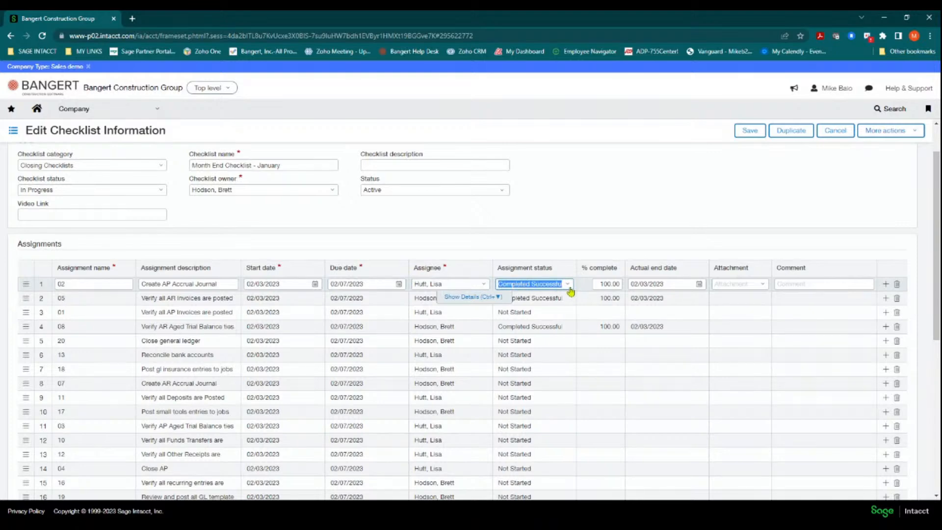
Review the first assignment's status, end date, attachments and comment, then discard the edits.
click(566, 284)
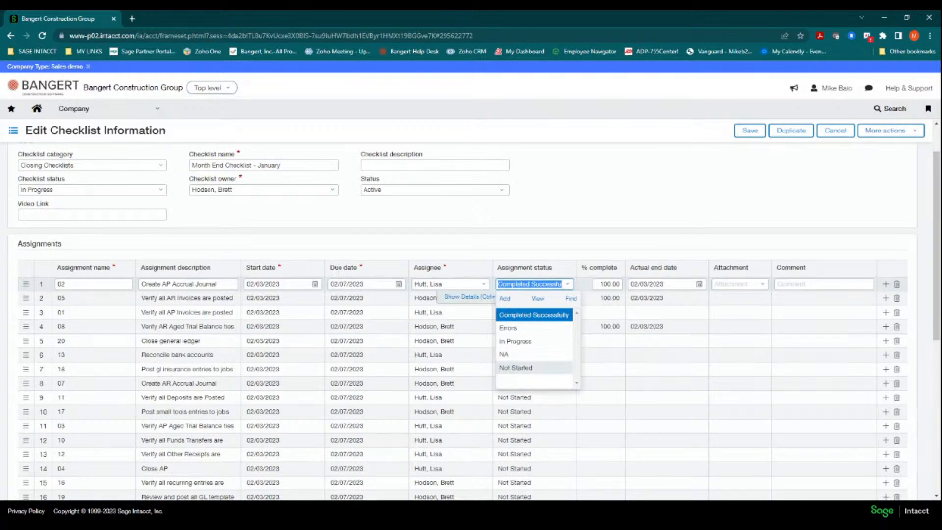
click(533, 314)
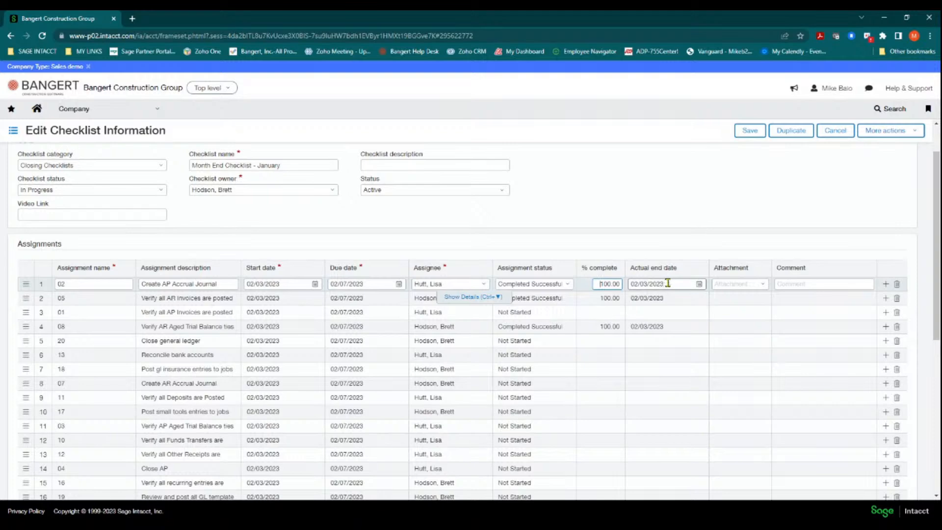
click(739, 283)
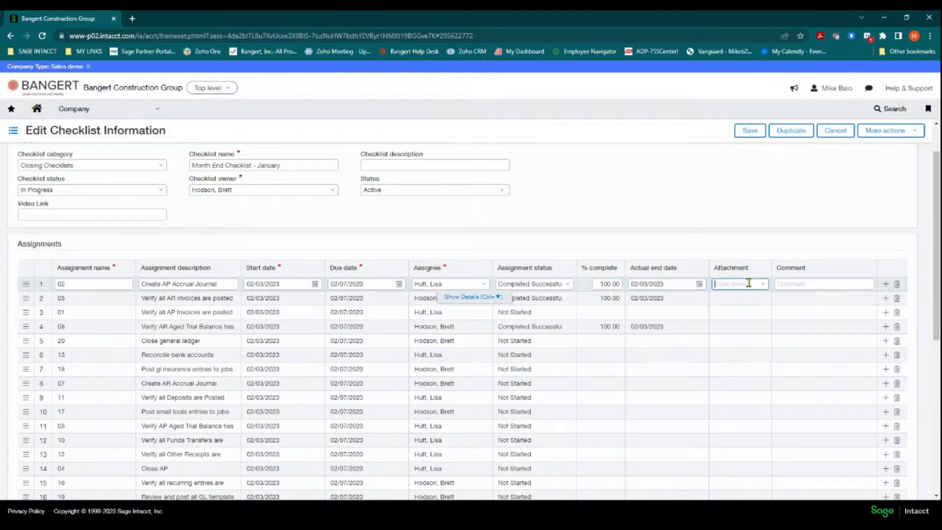
click(762, 284)
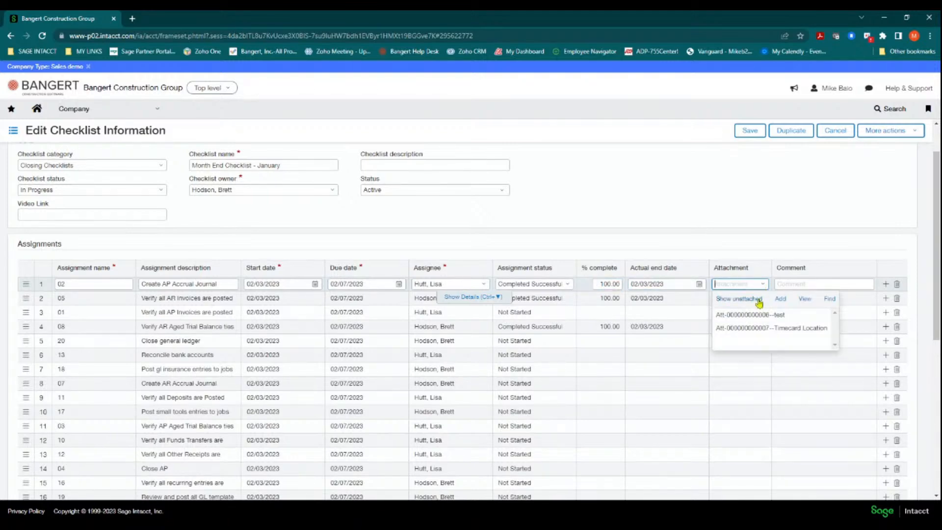
mouse_move(765, 303)
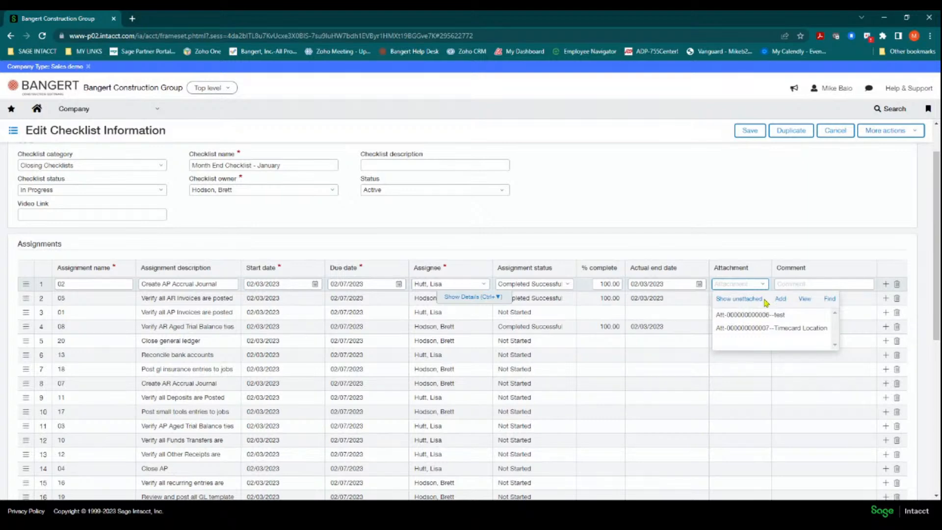
click(823, 283)
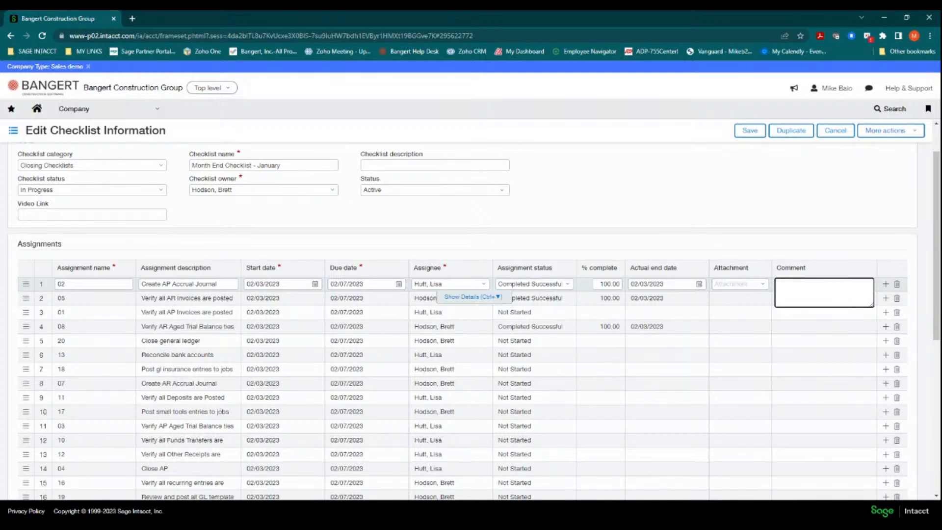
click(471, 297)
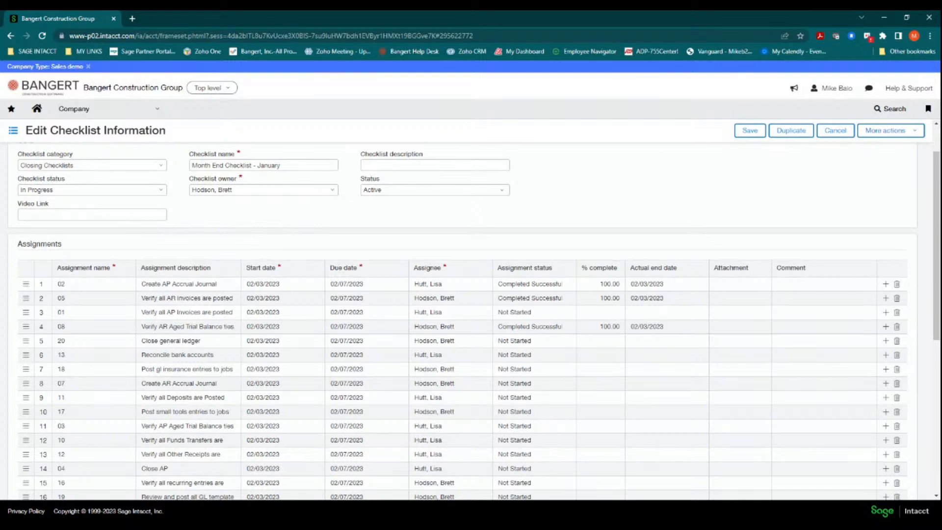
mouse_move(204, 212)
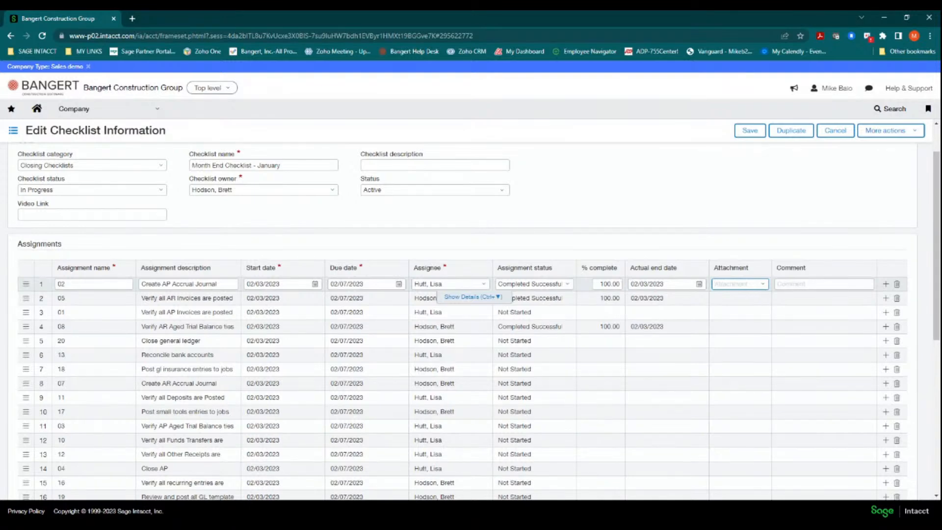
mouse_move(246, 336)
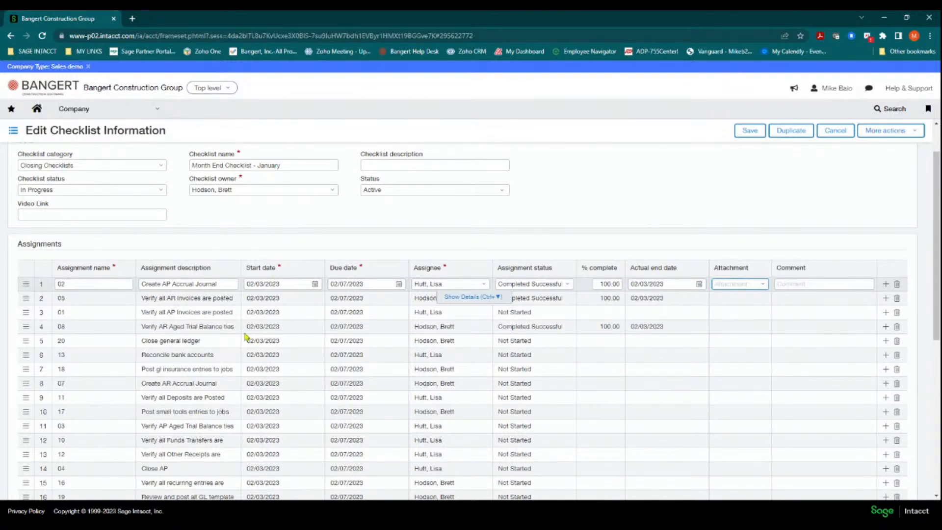
mouse_move(205, 255)
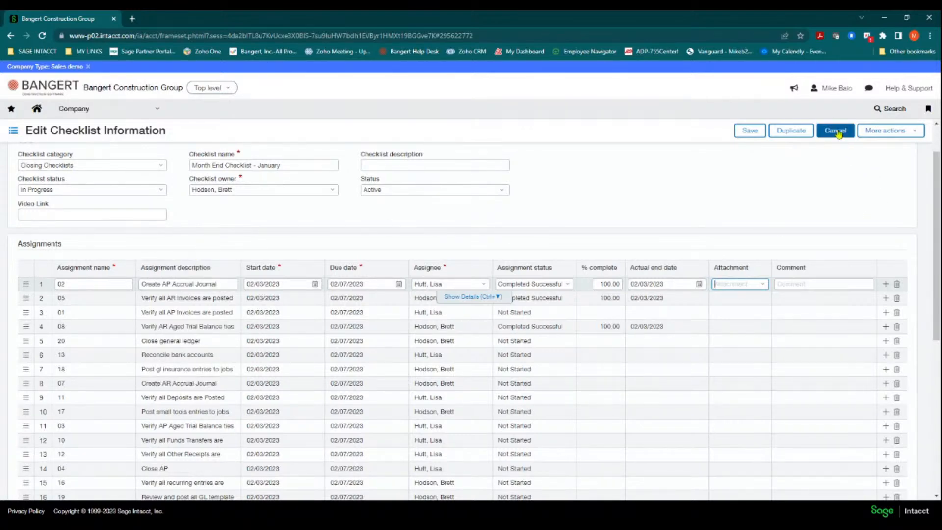
click(835, 131)
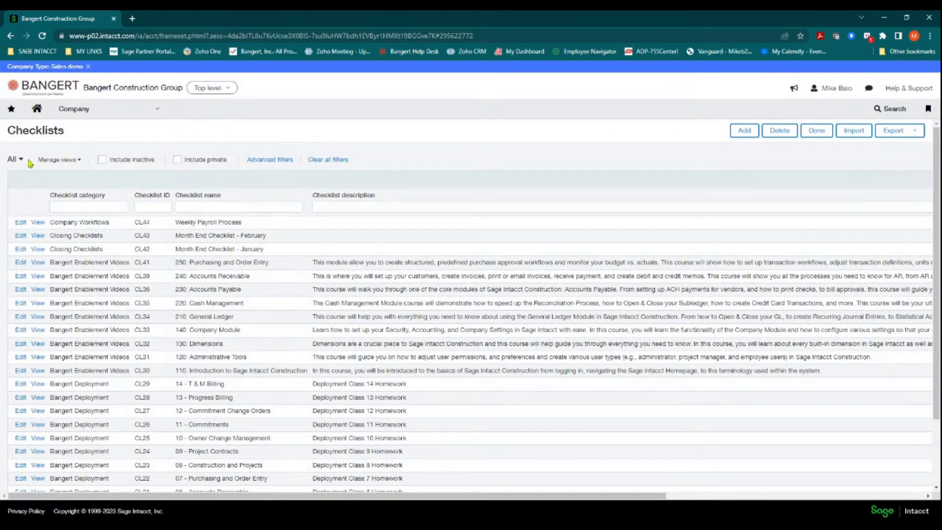
Filter the Checklists list to the Bangert Deployment view, showing 14 checklists.
click(14, 159)
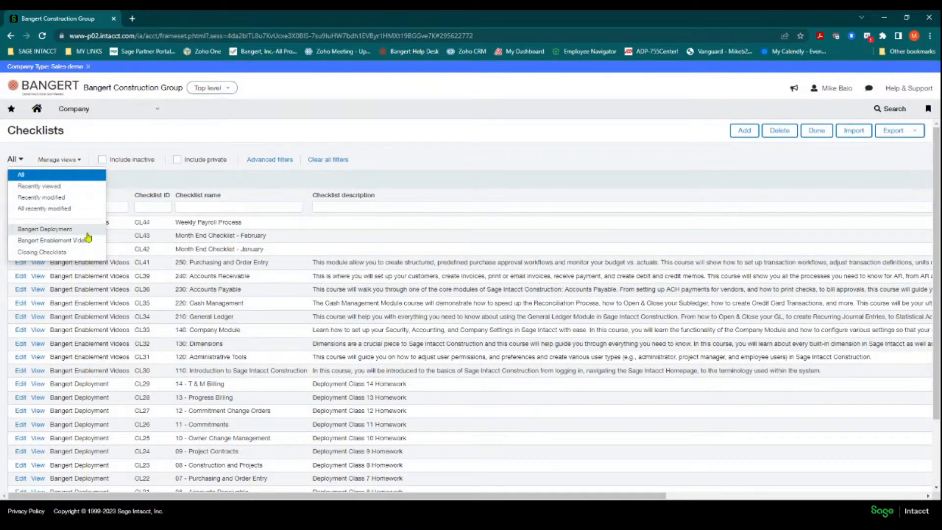
click(45, 229)
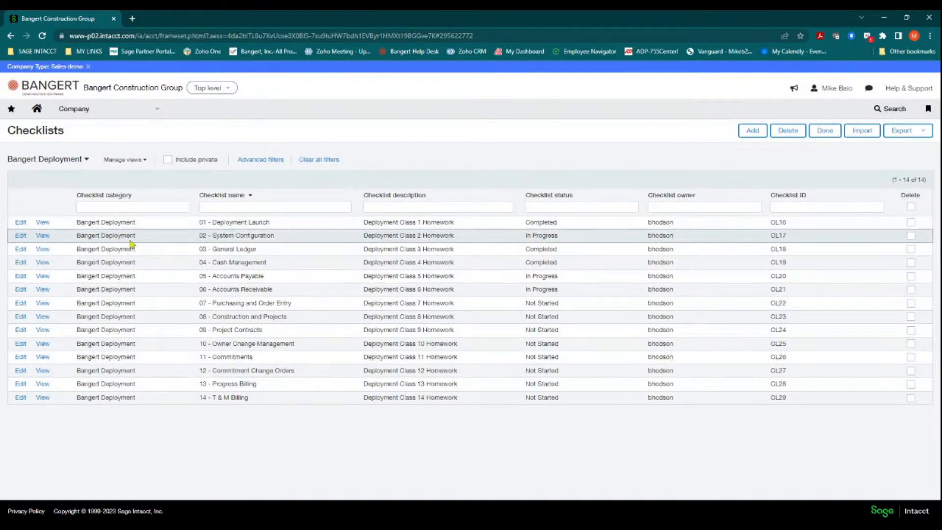
mouse_move(183, 228)
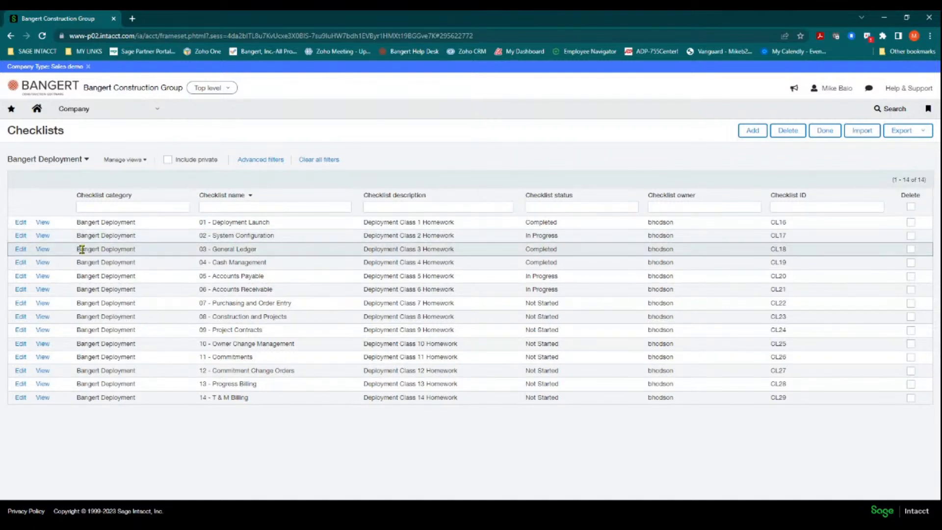
Edit the 03 - General Ledger checklist and expand, then collapse, assignment 5's description.
click(19, 248)
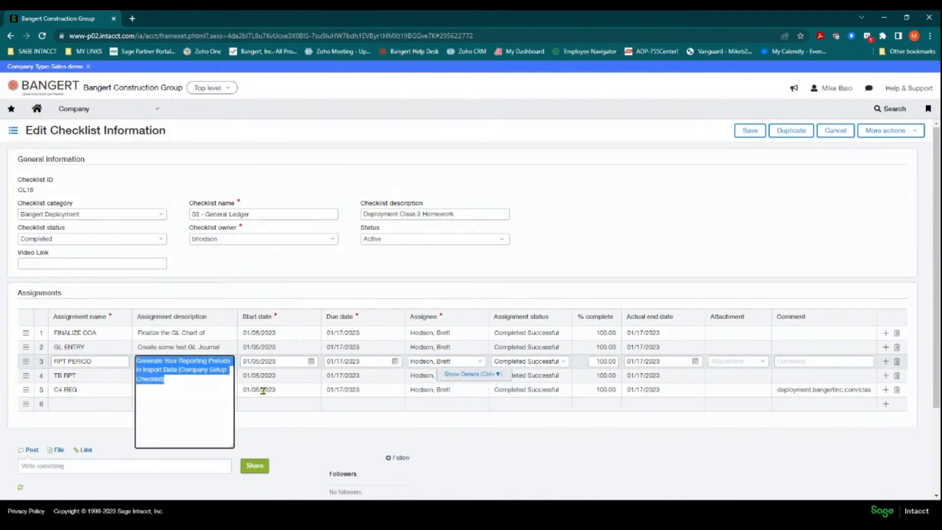
click(184, 389)
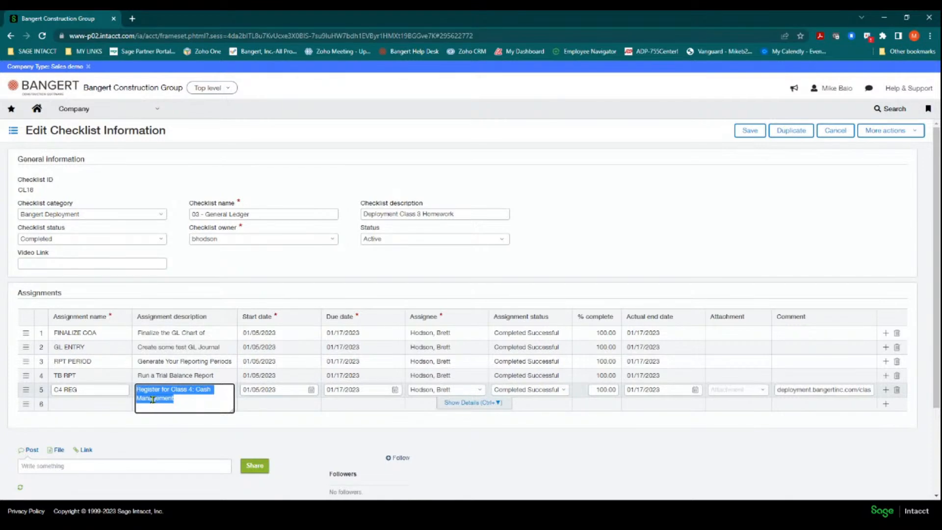
click(472, 402)
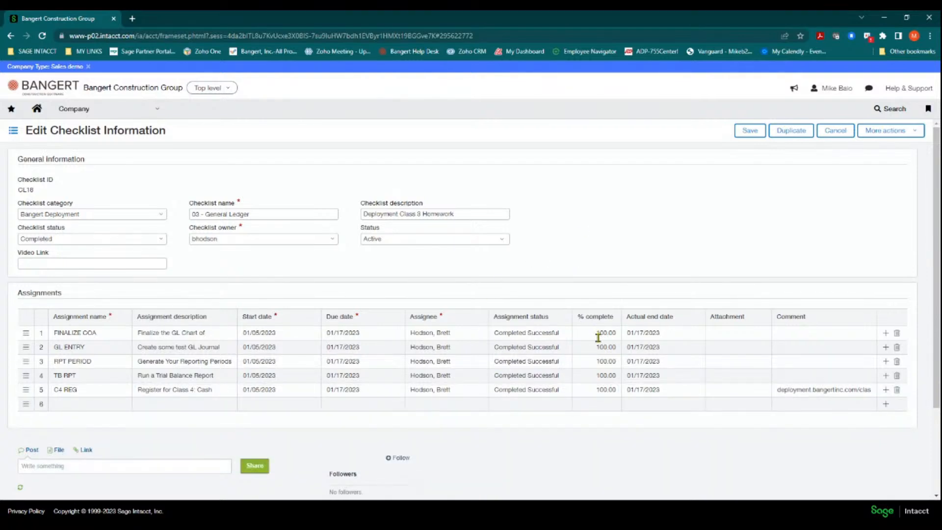
mouse_move(624, 241)
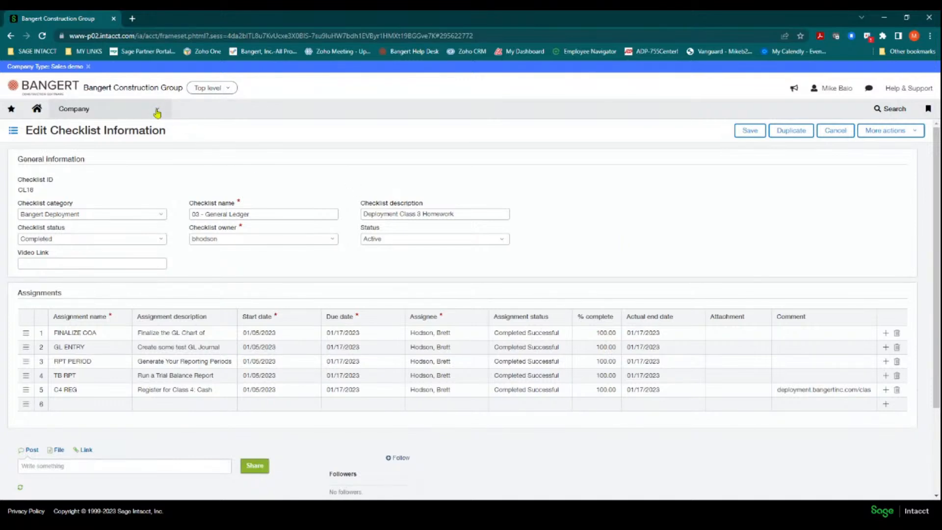
Show the Company applications menu over the 03 - General Ledger checklist.
click(73, 109)
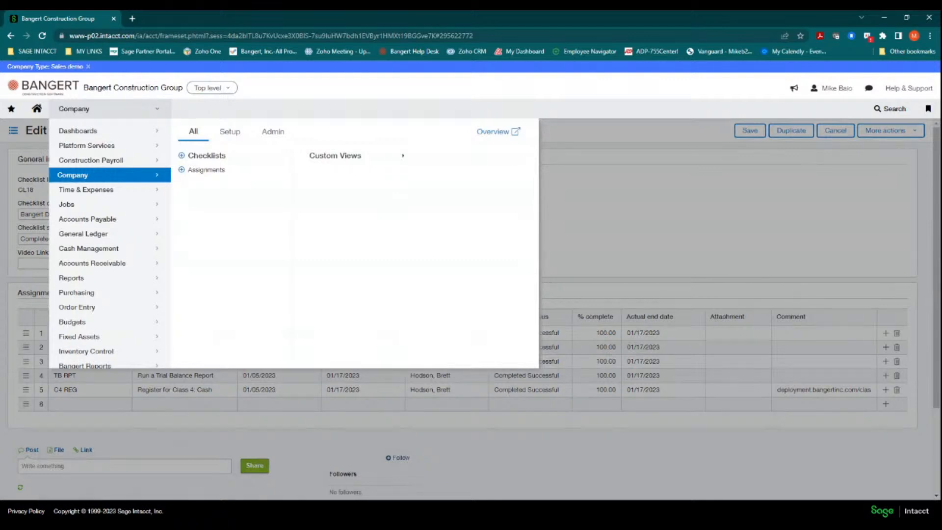
mouse_move(108, 131)
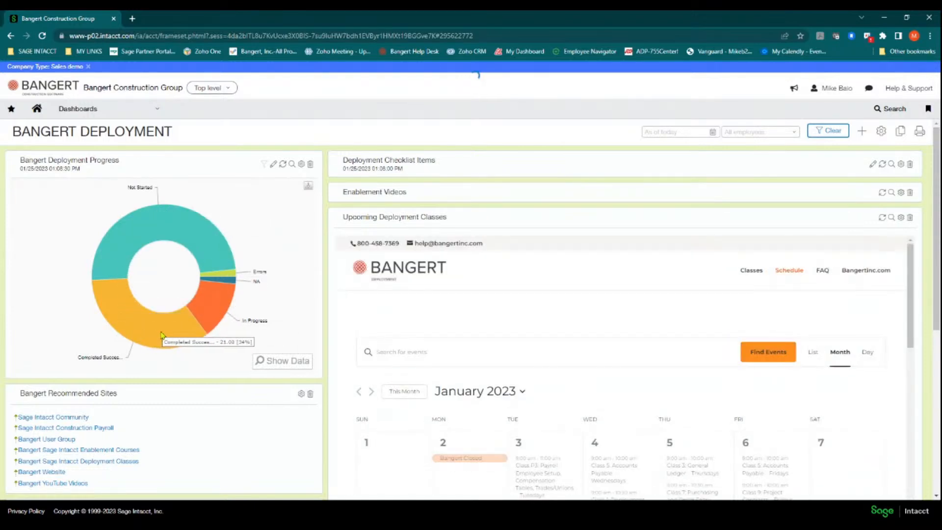
mouse_move(152, 217)
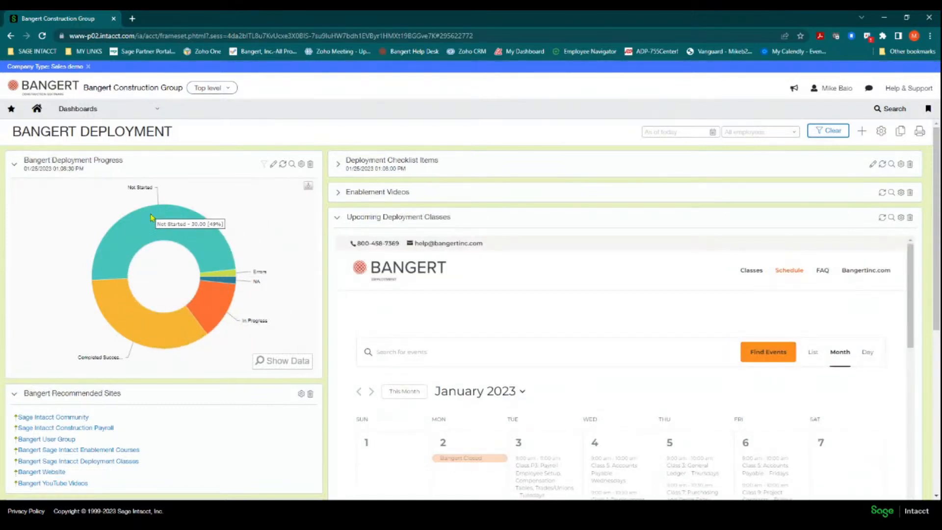
mouse_move(129, 324)
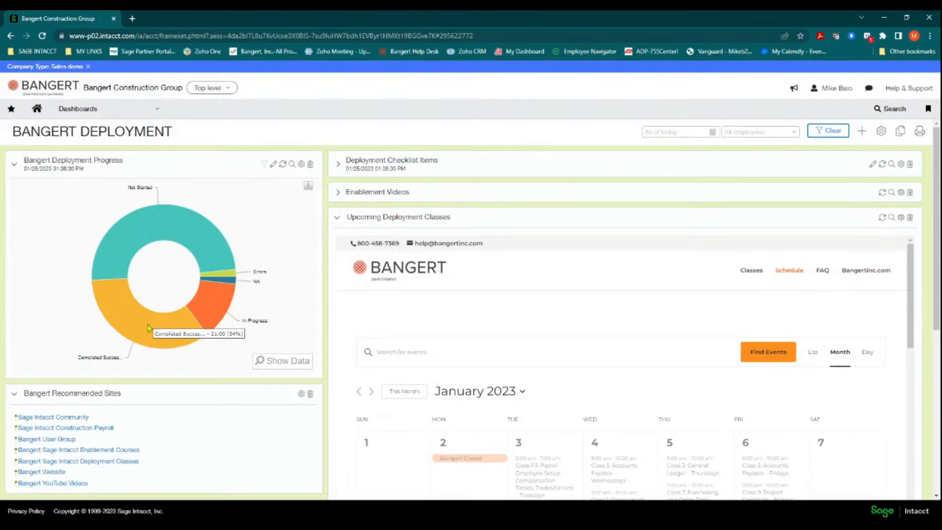
mouse_move(132, 323)
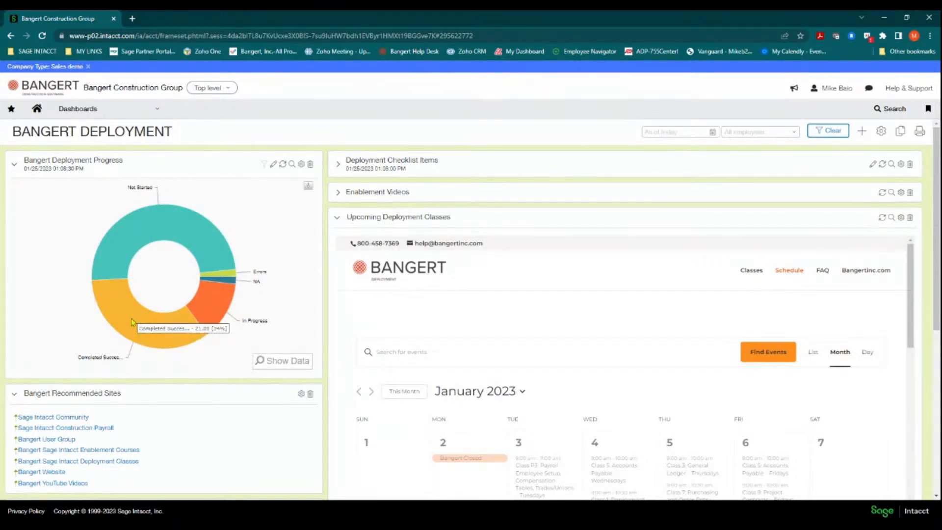
mouse_move(152, 335)
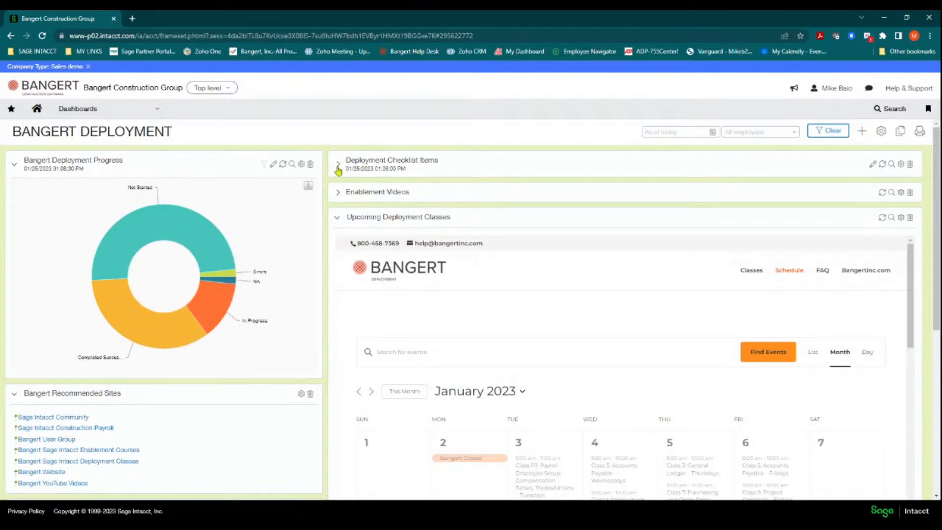
Expand the Deployment Checklist Items panel on the Bangert Deployment dashboard.
click(338, 164)
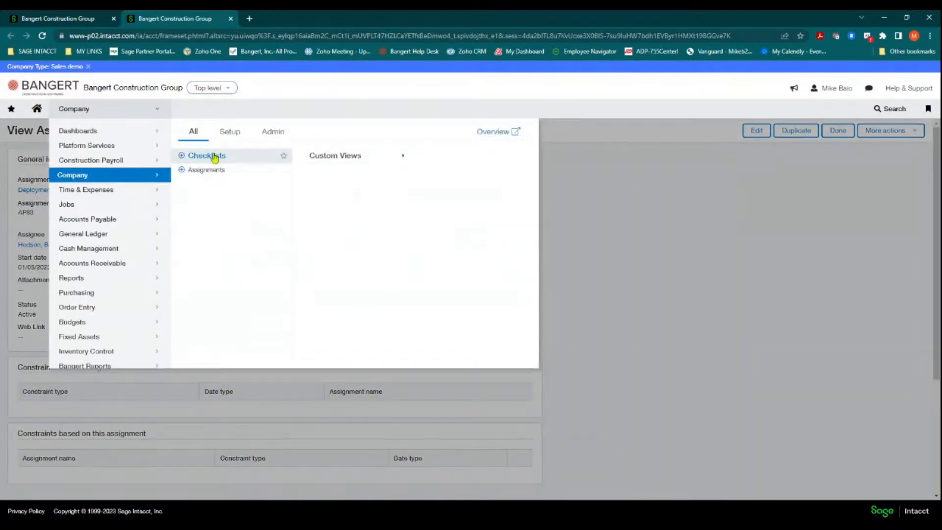
Switch the Checklists view to All and edit the Weekly Payroll Process checklist.
click(206, 156)
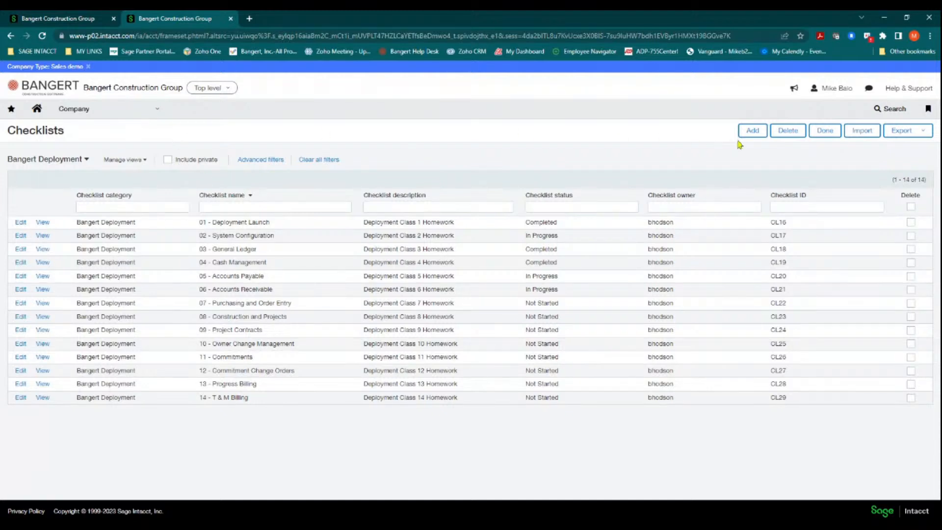
mouse_move(107, 185)
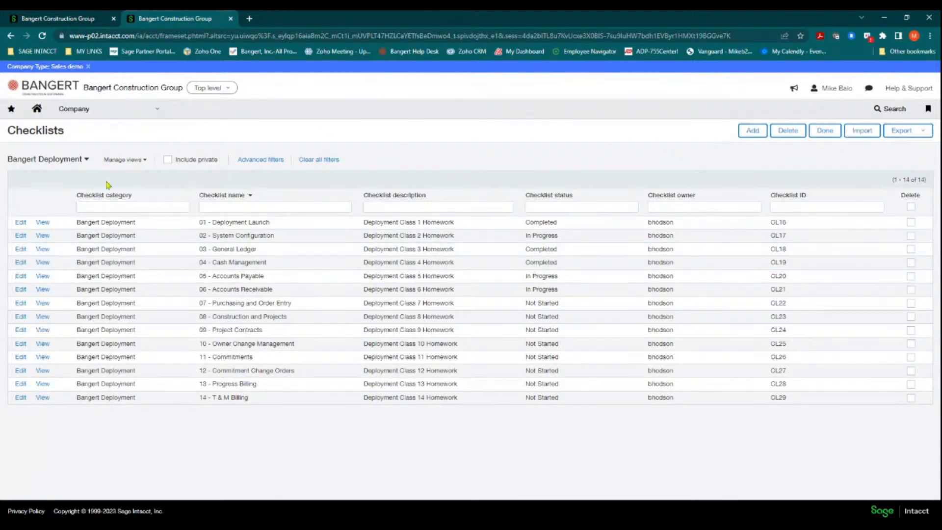
click(86, 159)
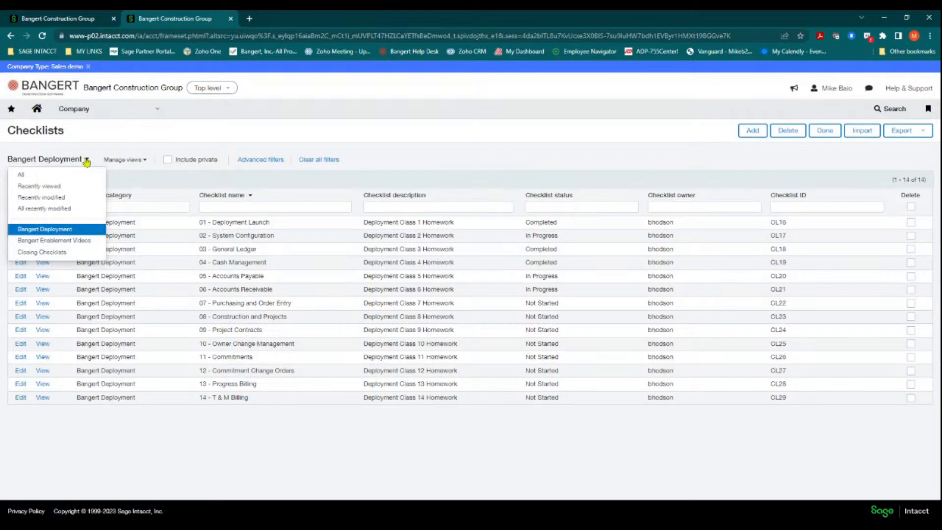
mouse_move(29, 175)
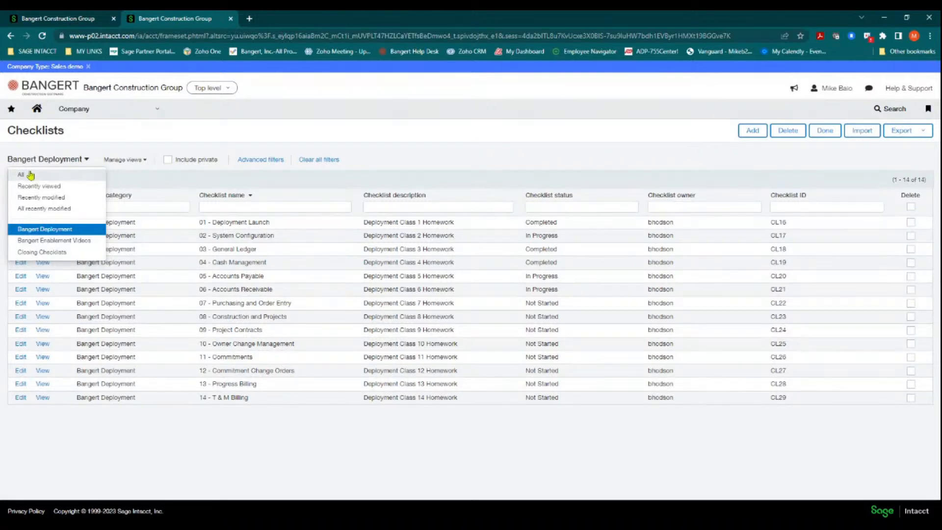
click(21, 175)
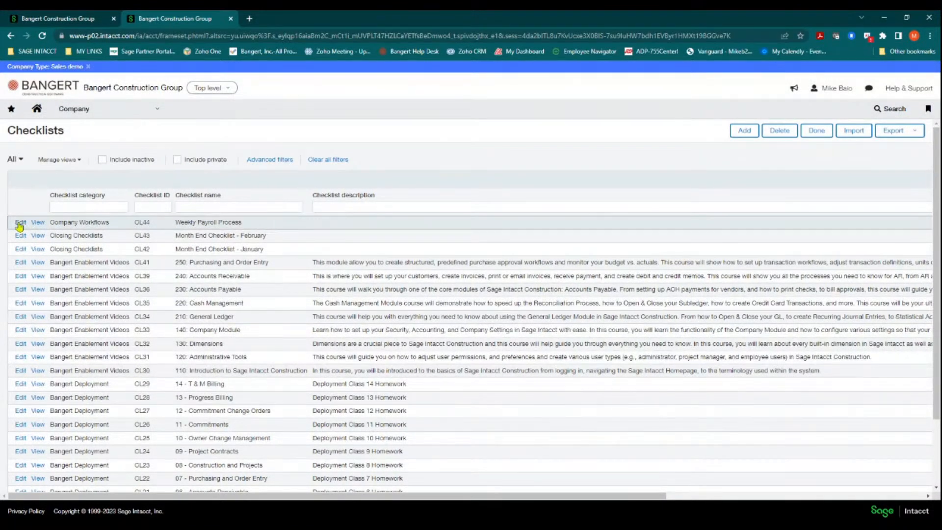
click(20, 222)
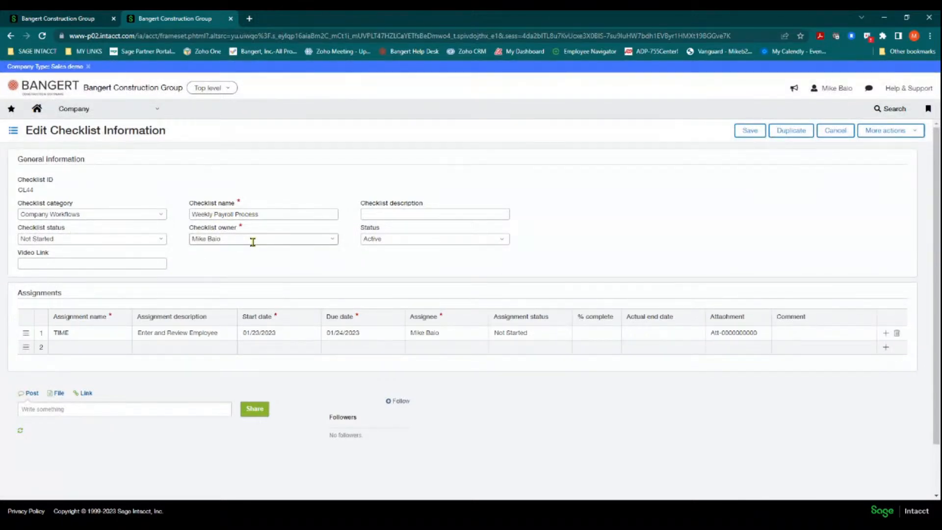
Add the Process assignment, dated 01/24/2023, assigned to the matching user, Not Started.
click(88, 333)
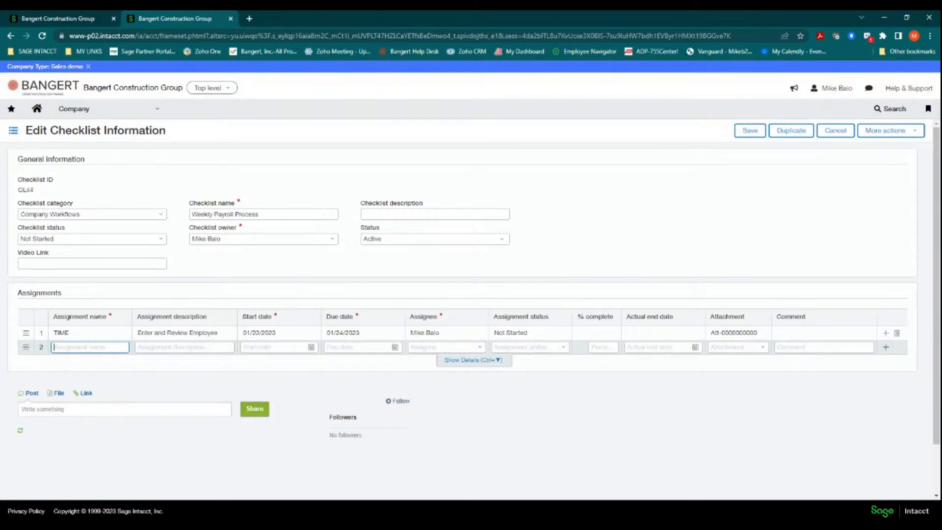
text(Process)
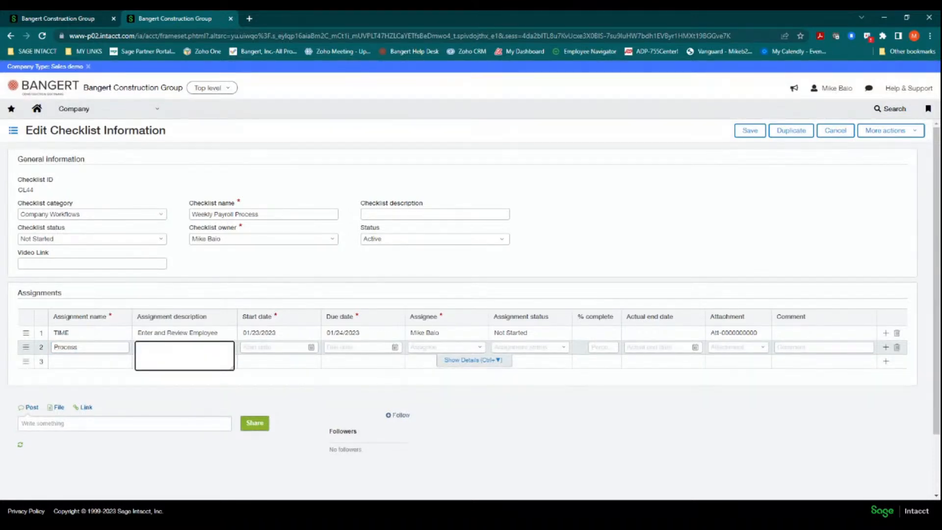
text(Process the Payroll Check)
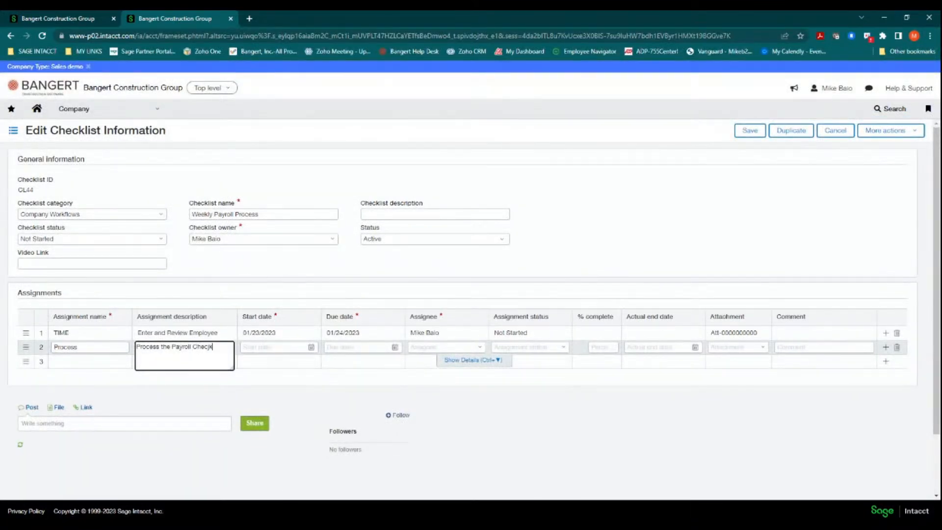
click(278, 347)
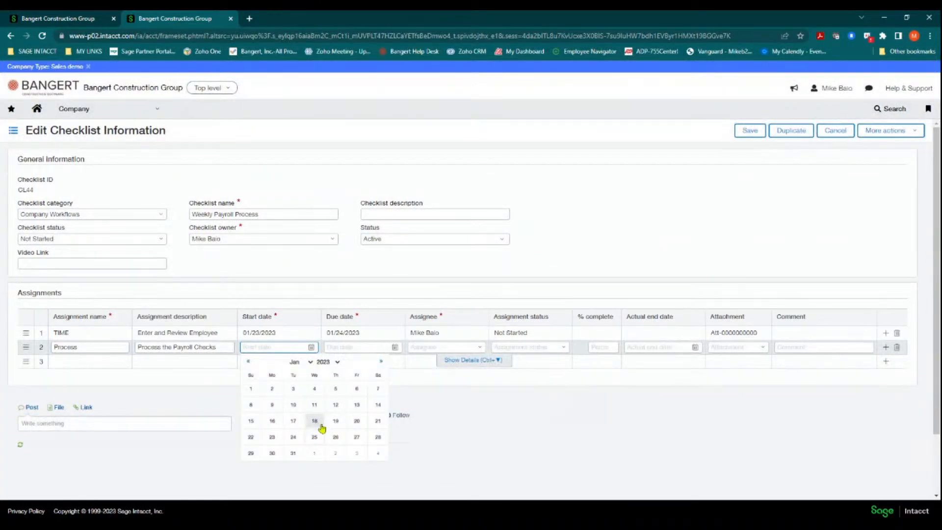
click(314, 437)
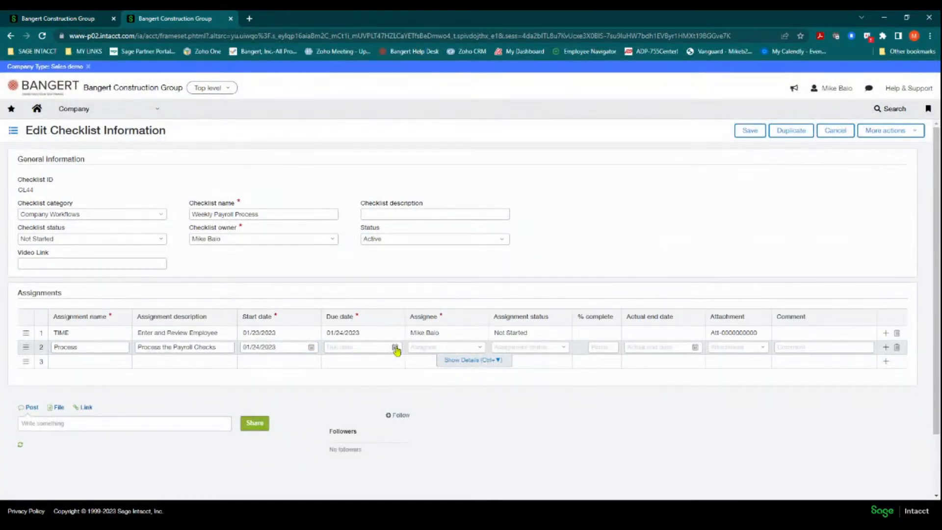
click(396, 346)
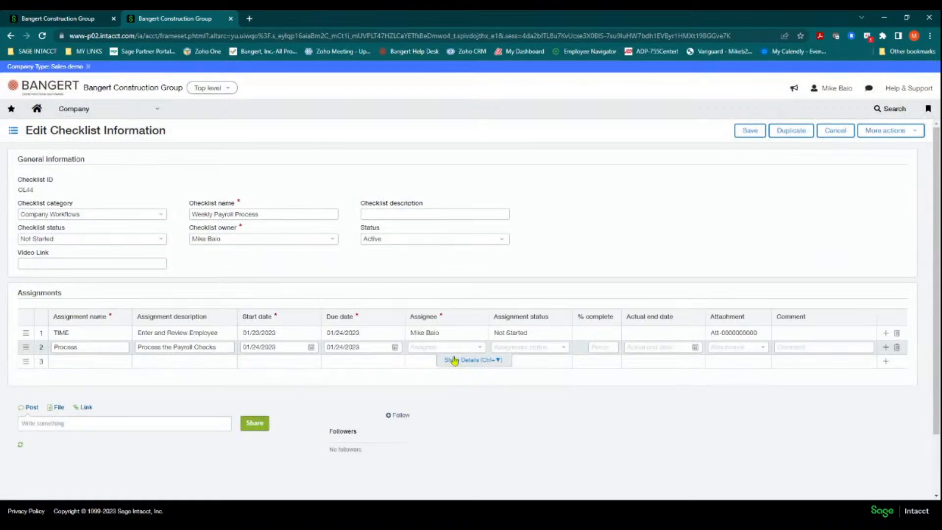
click(479, 346)
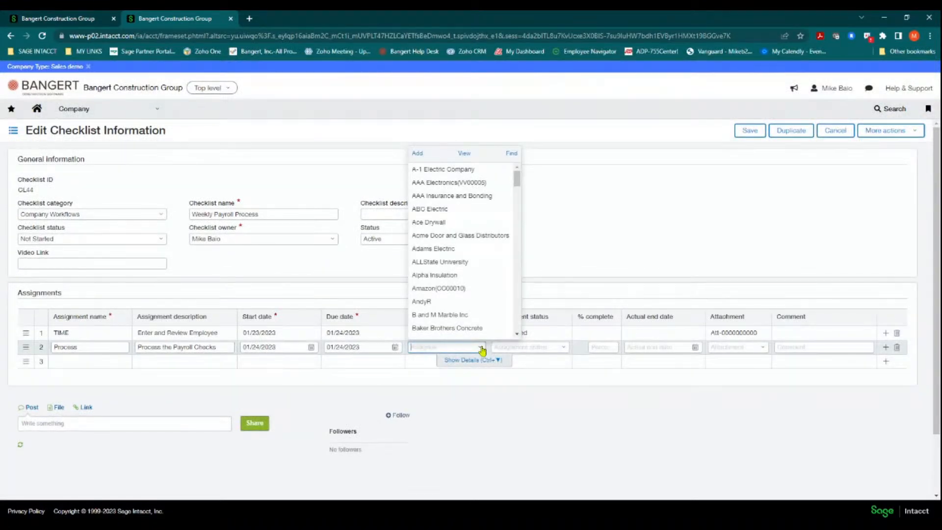
text(mi)
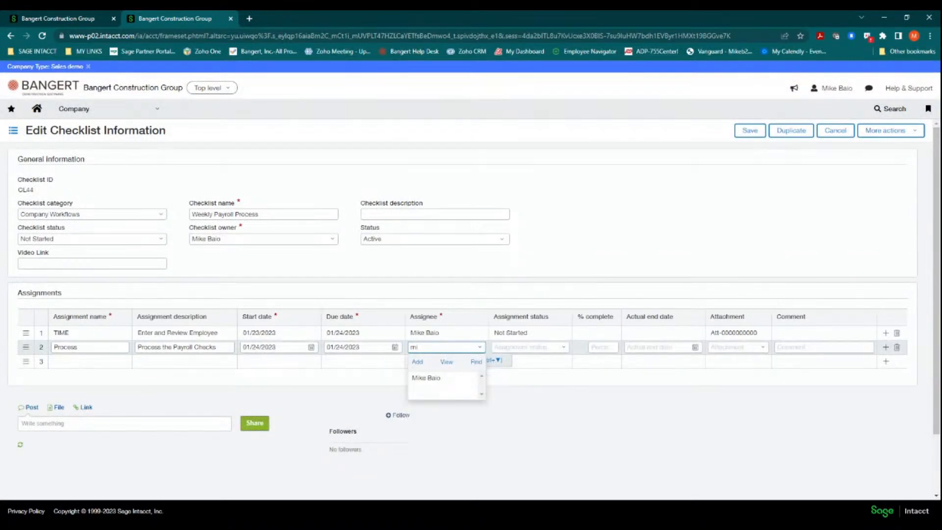
click(426, 377)
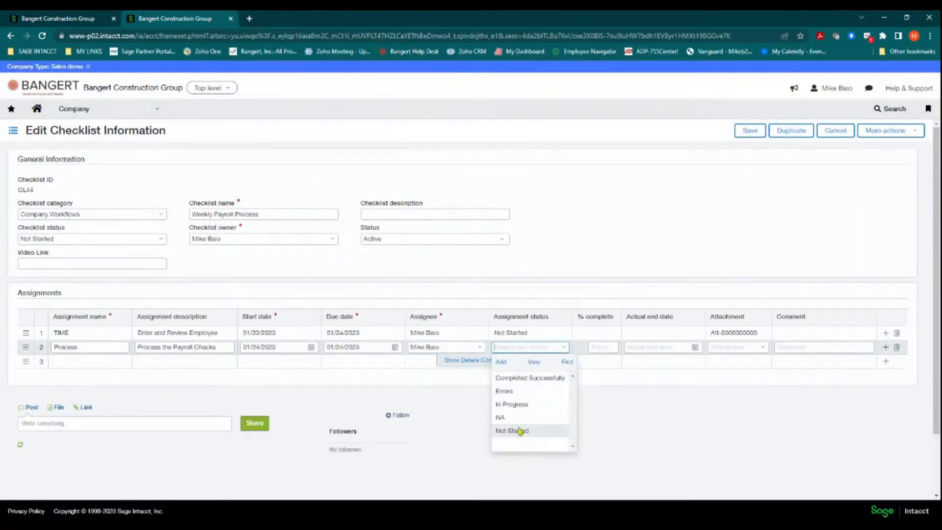
click(511, 430)
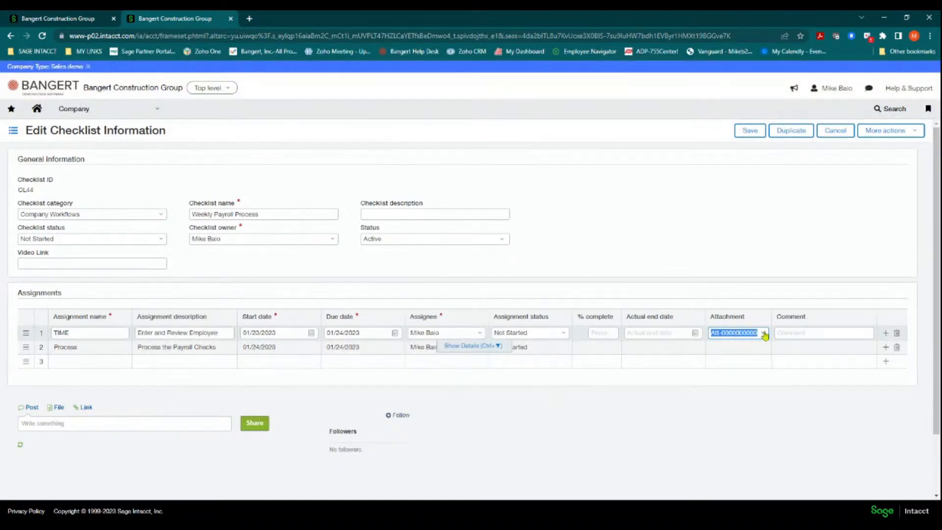
Attach a file to the TIME assignment and save the checklist.
click(763, 333)
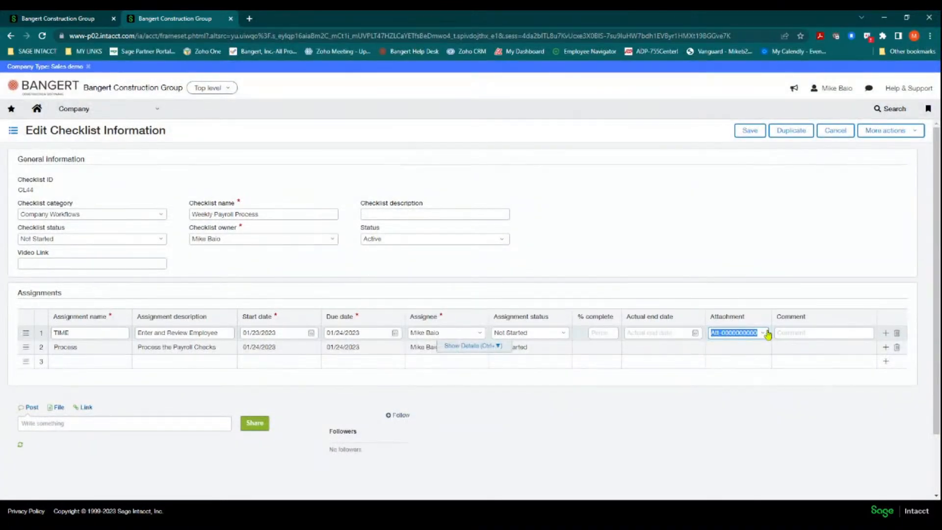
mouse_move(460, 356)
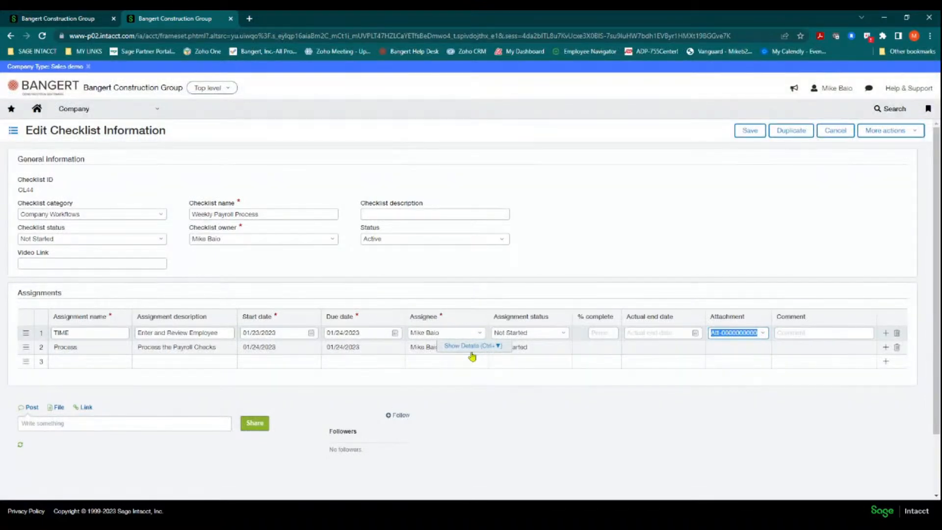
click(472, 345)
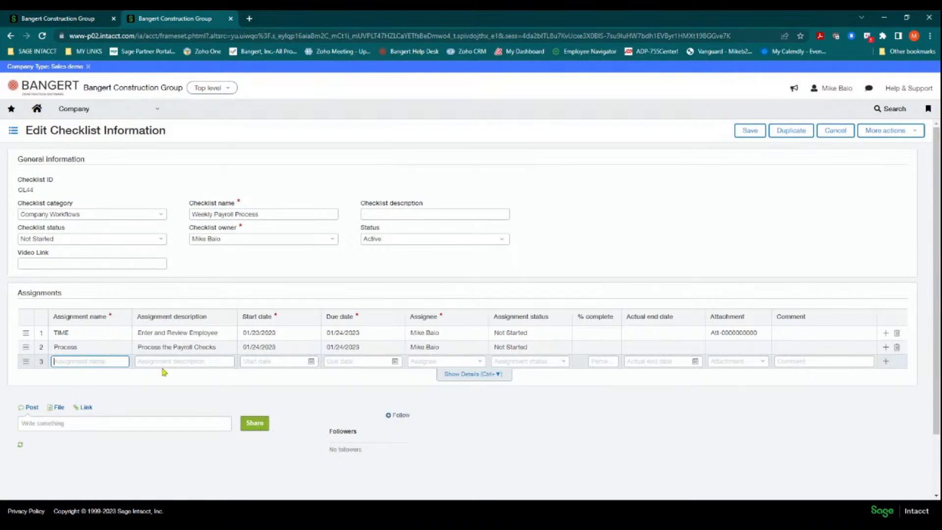
click(446, 361)
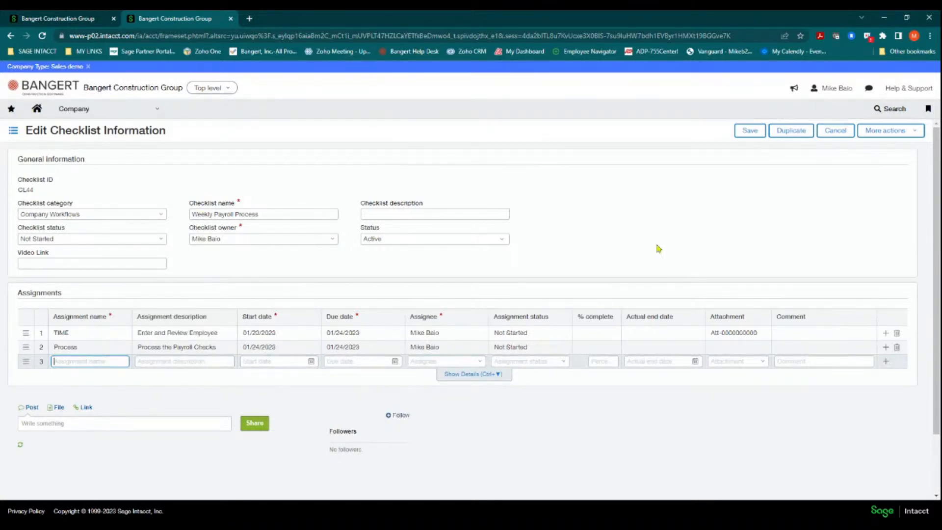
click(749, 130)
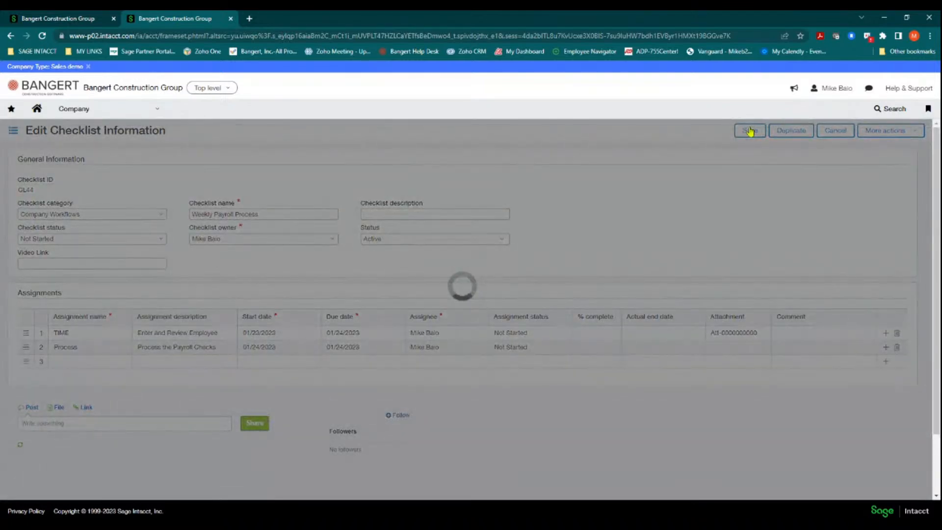
Save, then view checklist CL44 and open its TIME assignment details.
click(749, 130)
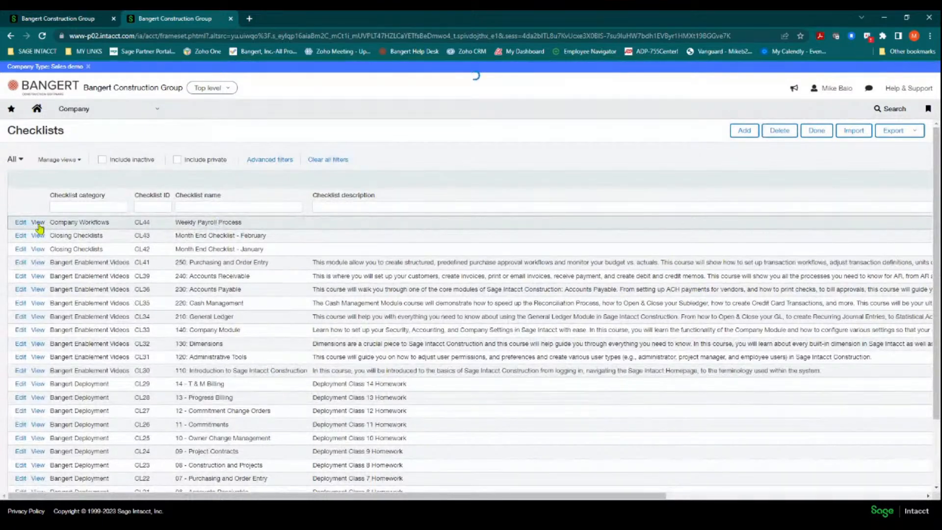
click(37, 222)
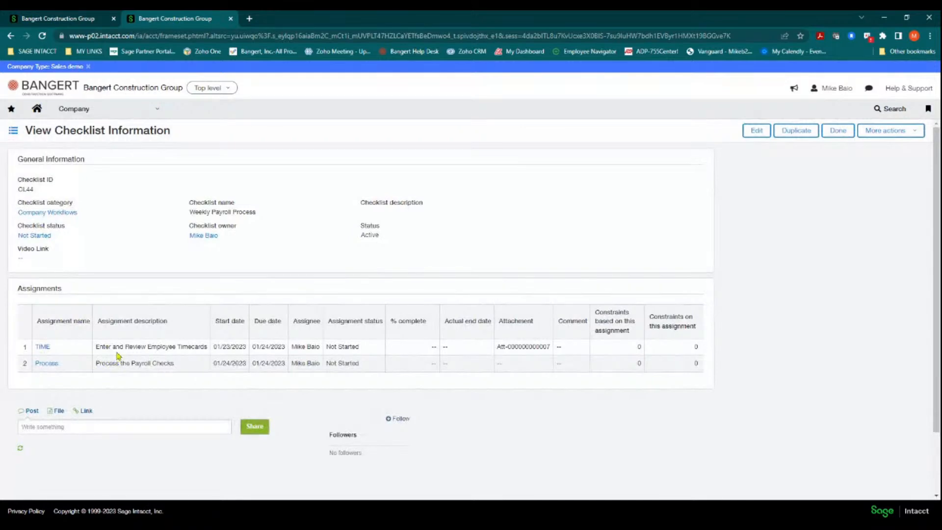
click(42, 347)
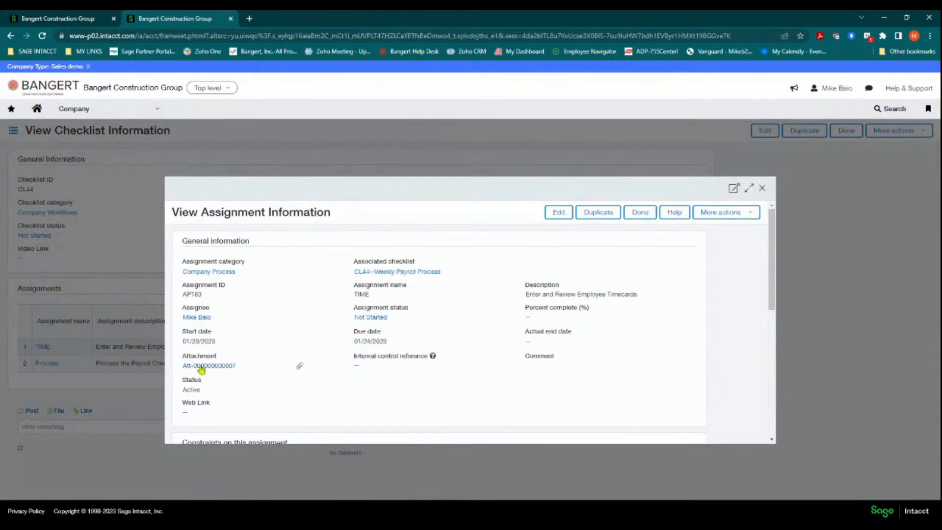
click(209, 365)
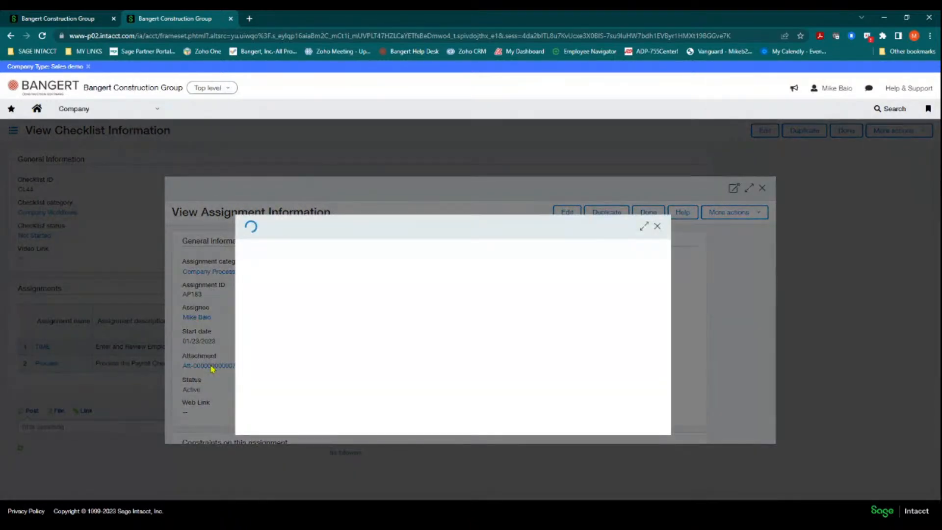
click(208, 365)
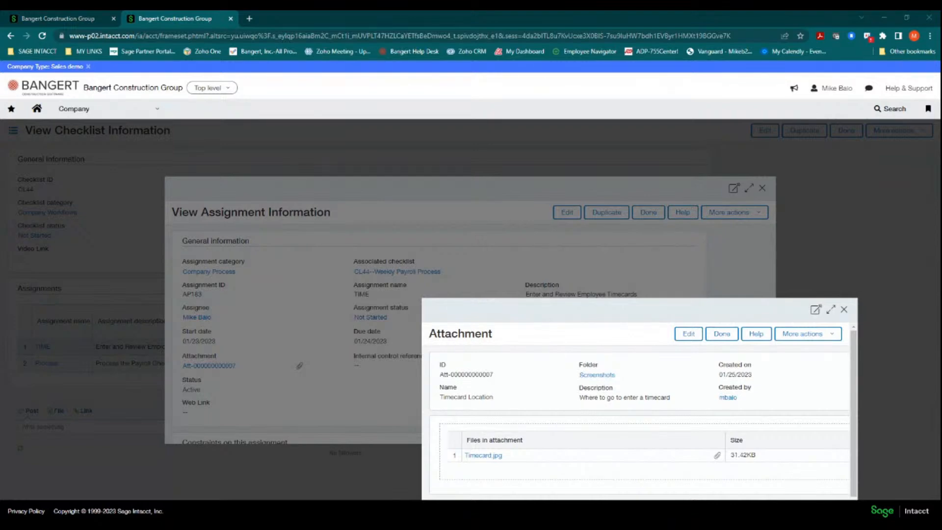
click(843, 309)
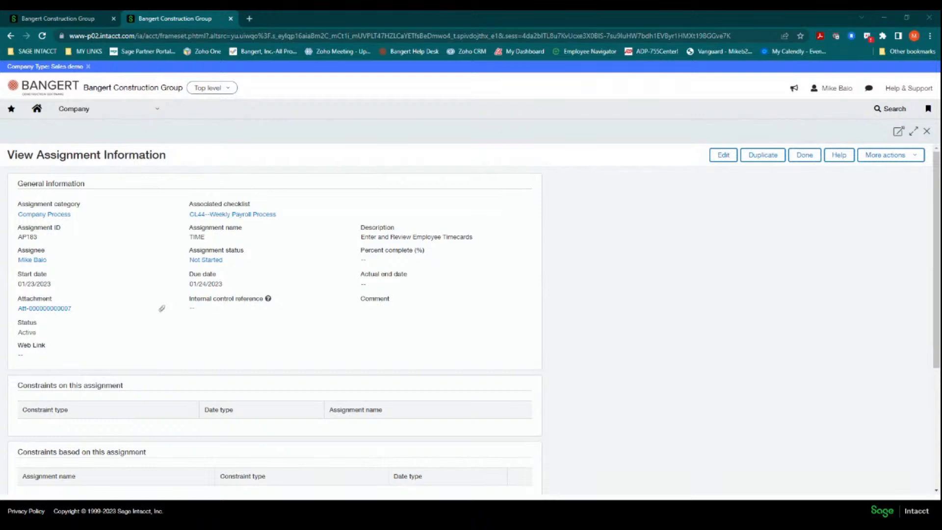
mouse_move(104, 205)
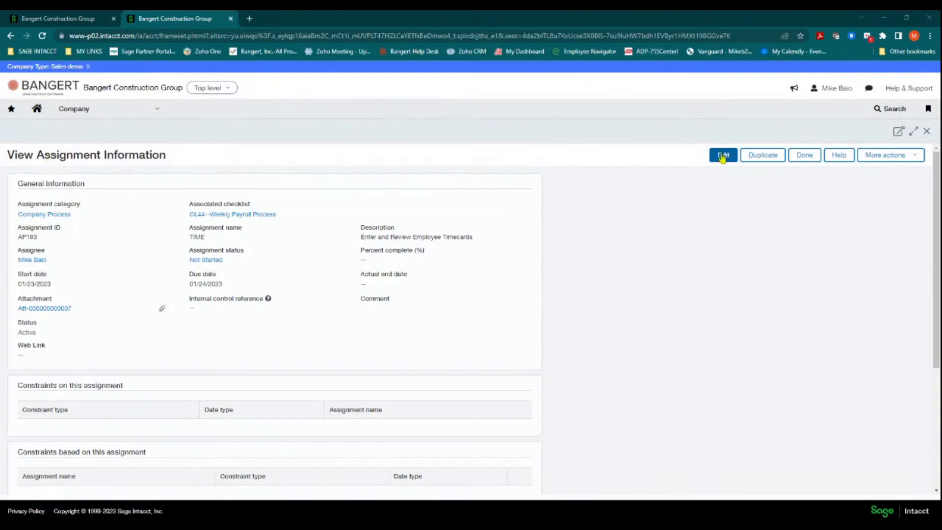
Edit TIME, review its Constraints section, then cancel without adding constraints.
click(723, 155)
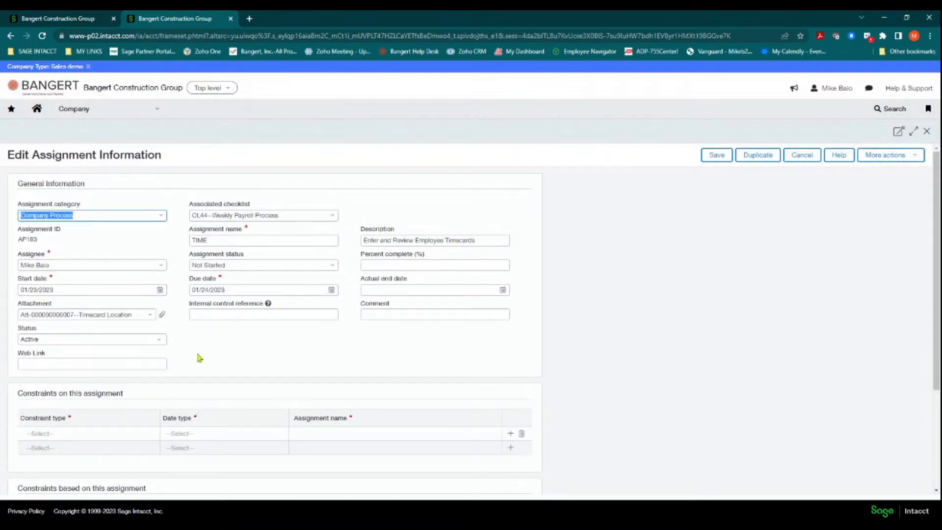
scroll(down, 3)
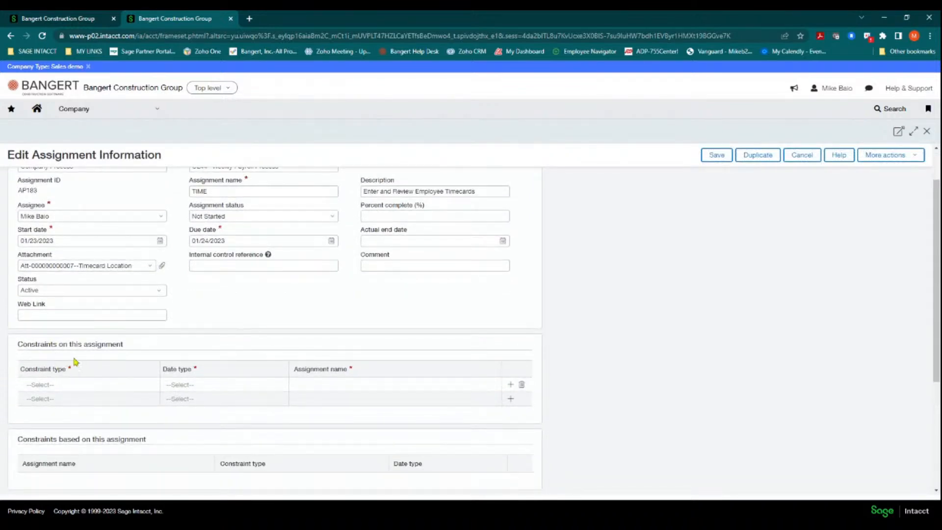
click(87, 383)
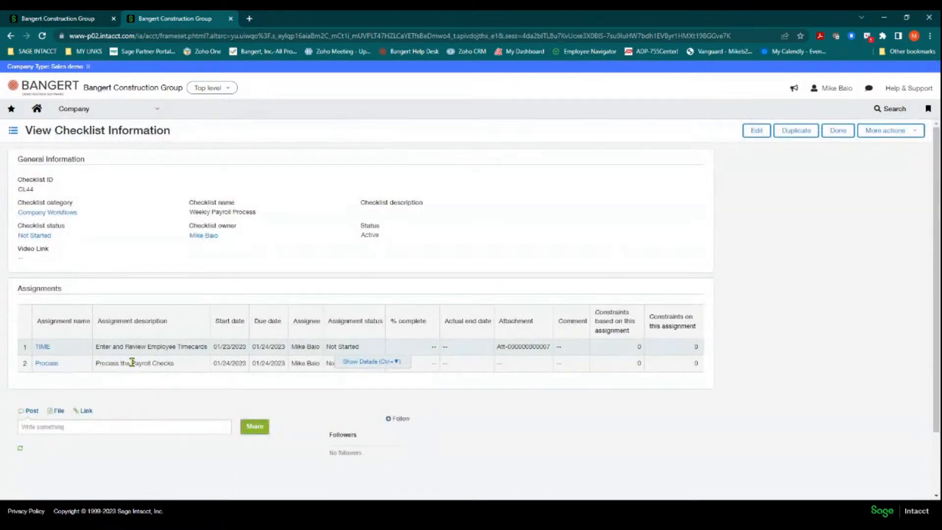
Give Process a 'Start on or after' constraint on the due date of AP183--TIME.
click(46, 363)
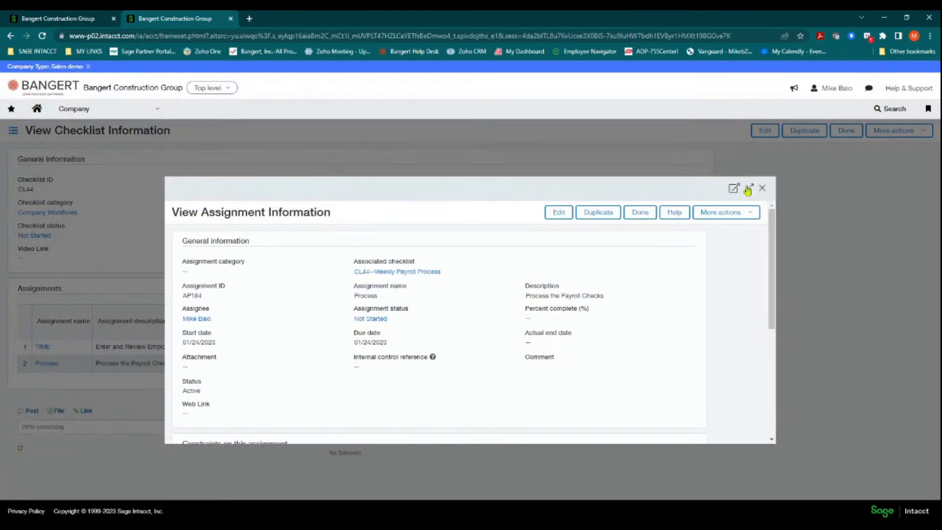
click(749, 188)
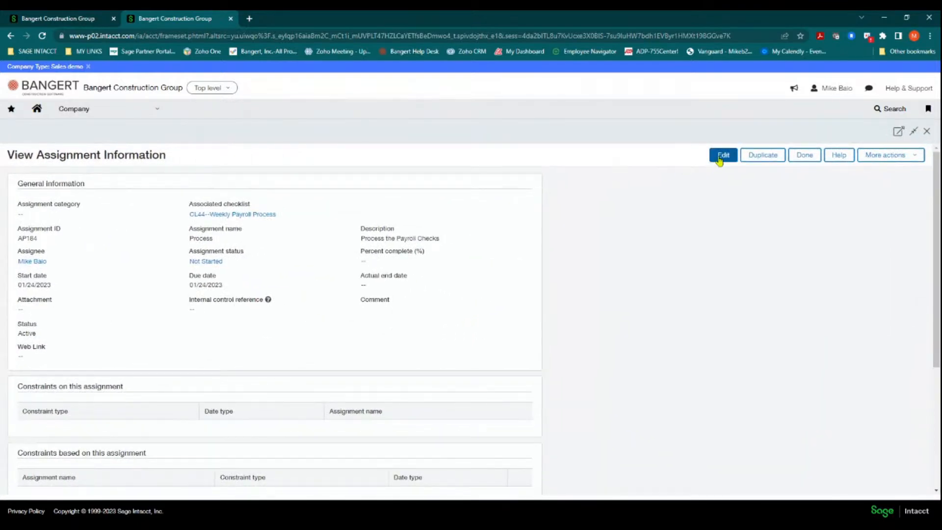
click(723, 155)
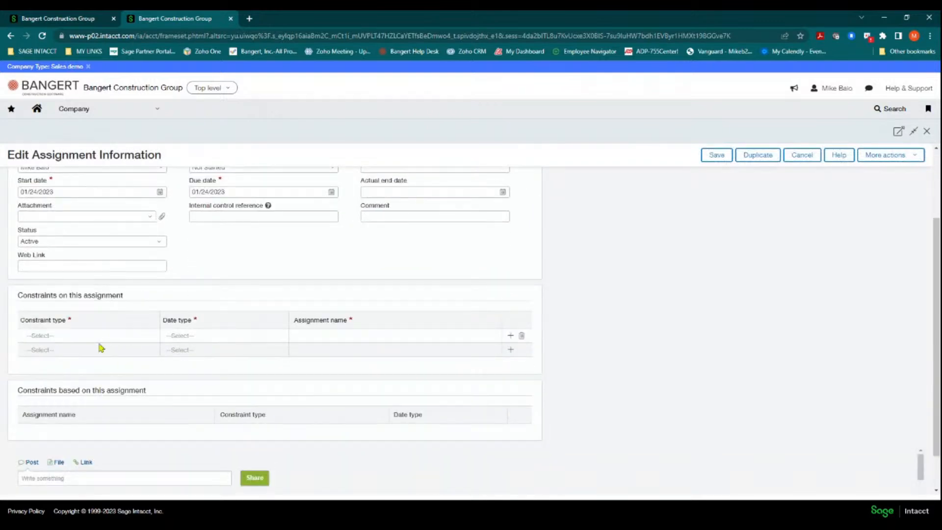
click(87, 335)
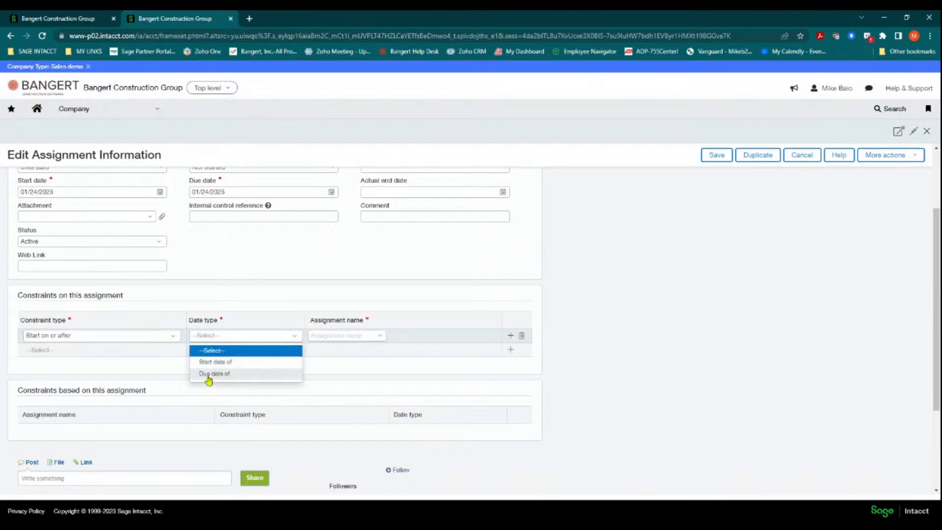
click(214, 373)
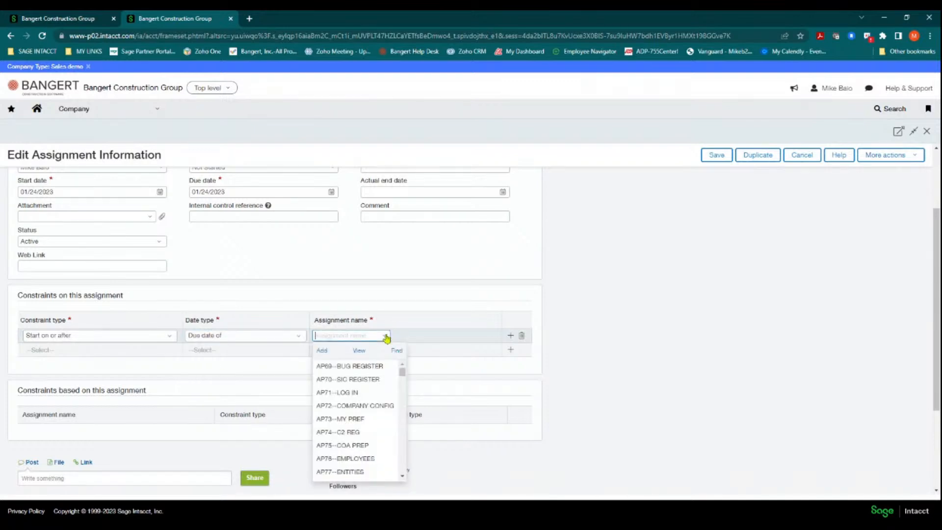
text(tim)
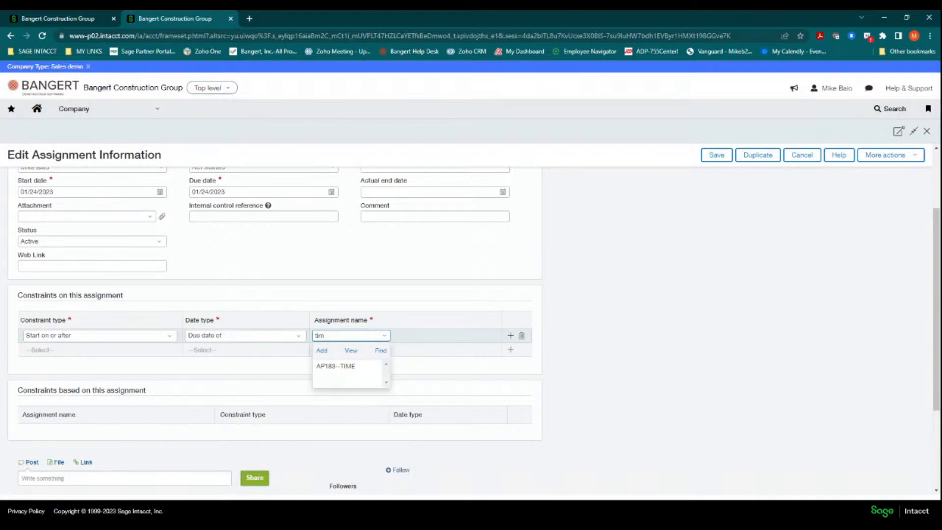
click(336, 366)
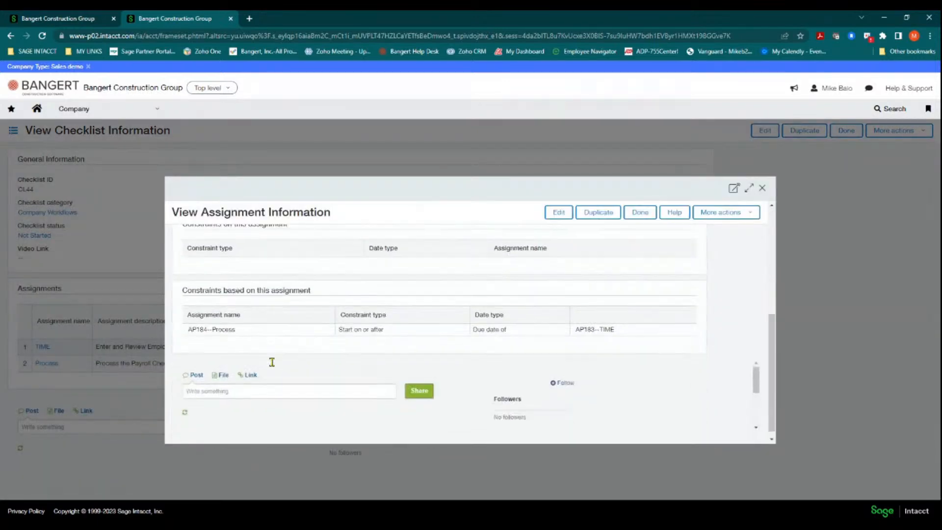
scroll(down, 3)
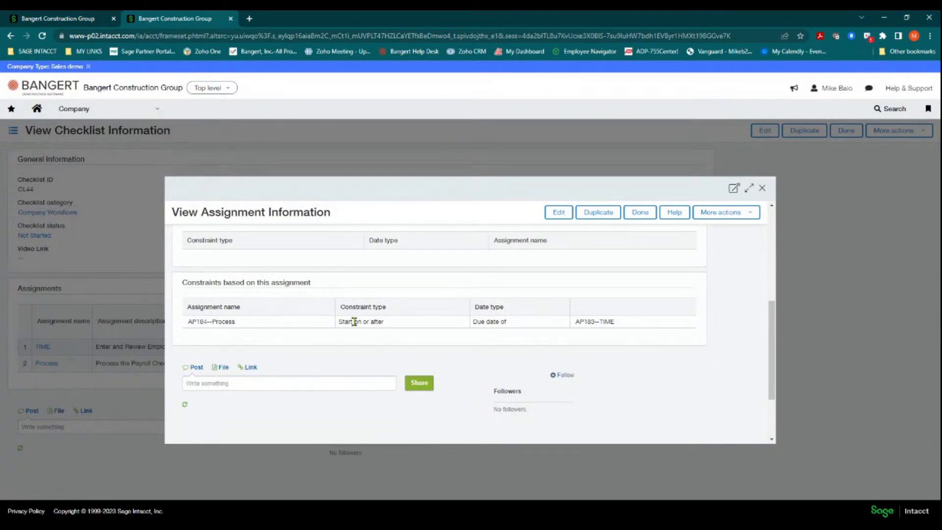
mouse_move(540, 324)
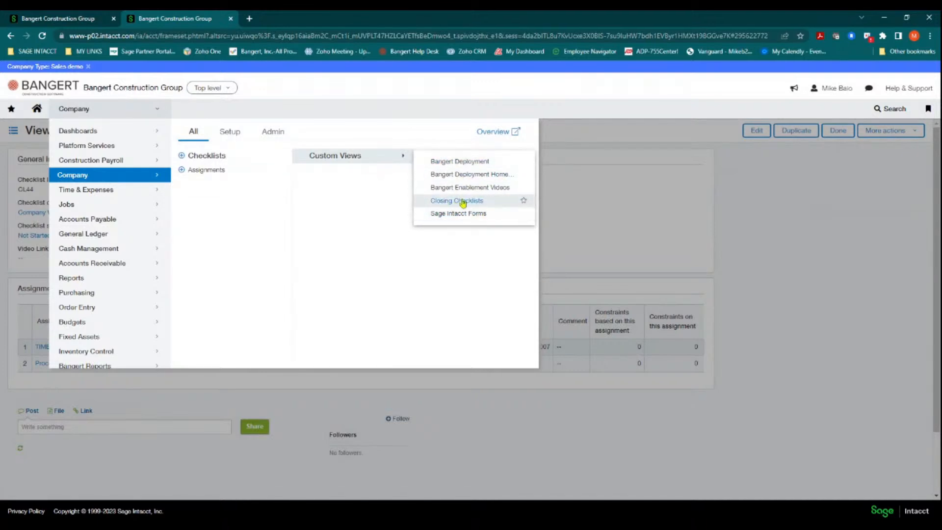
mouse_move(471, 187)
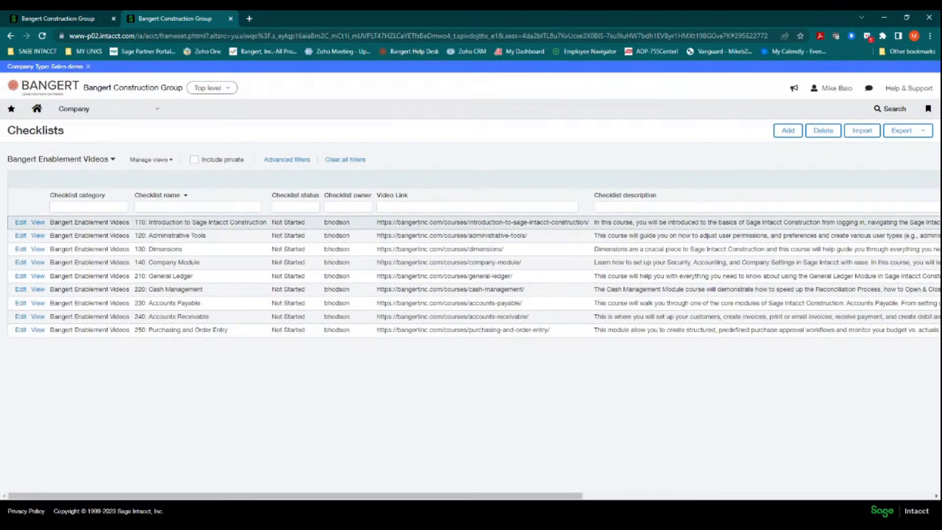
mouse_move(60, 276)
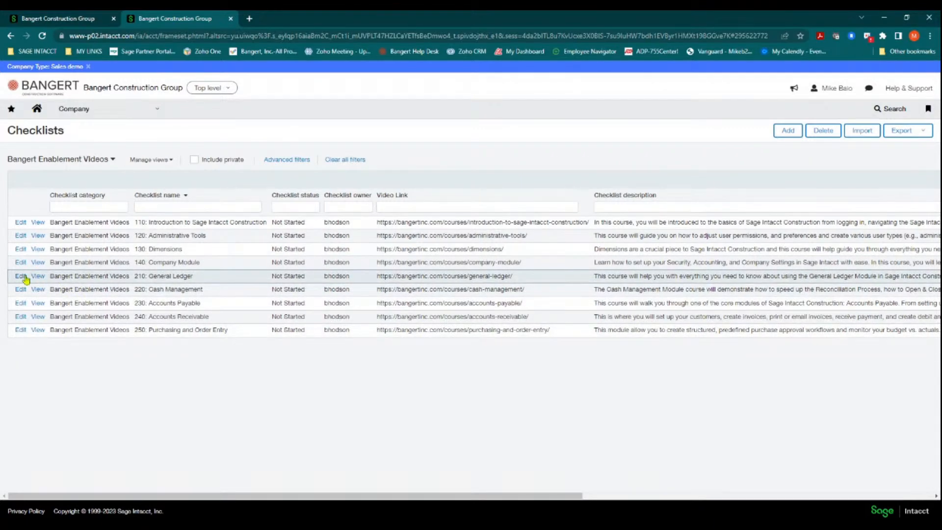
View the 210: General Ledger checklist, open its course video link, then open the Company menu.
click(38, 275)
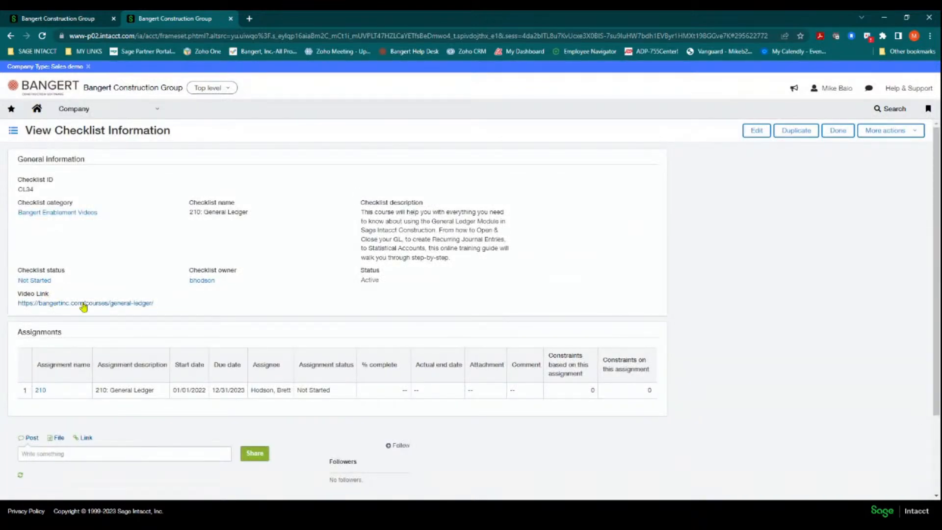
mouse_move(94, 310)
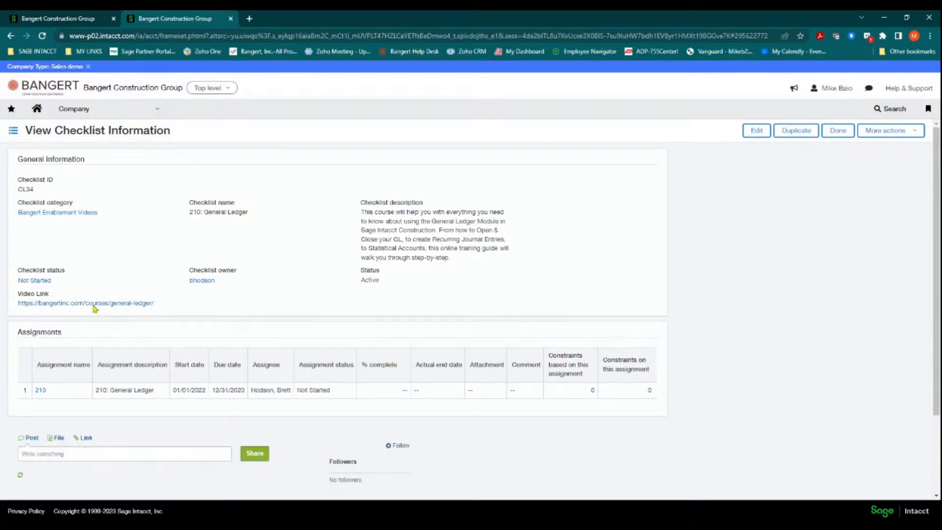
click(85, 303)
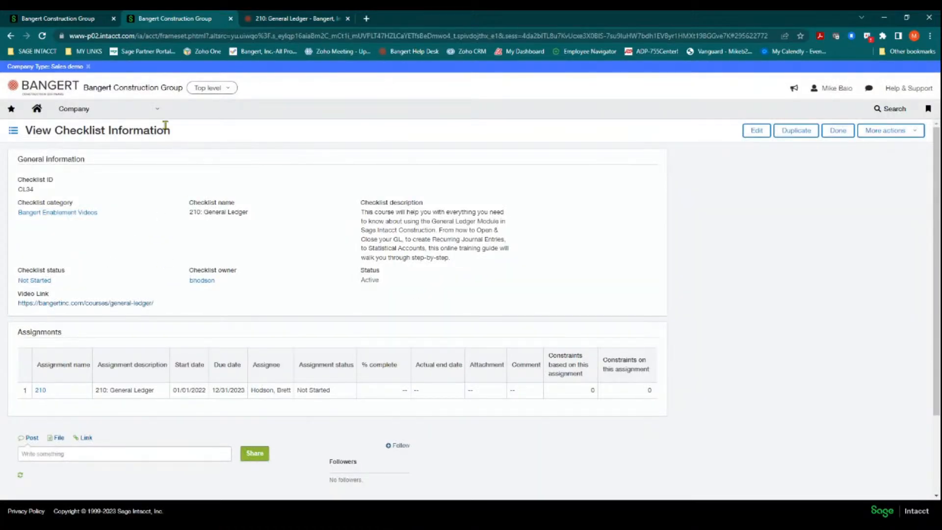
click(73, 109)
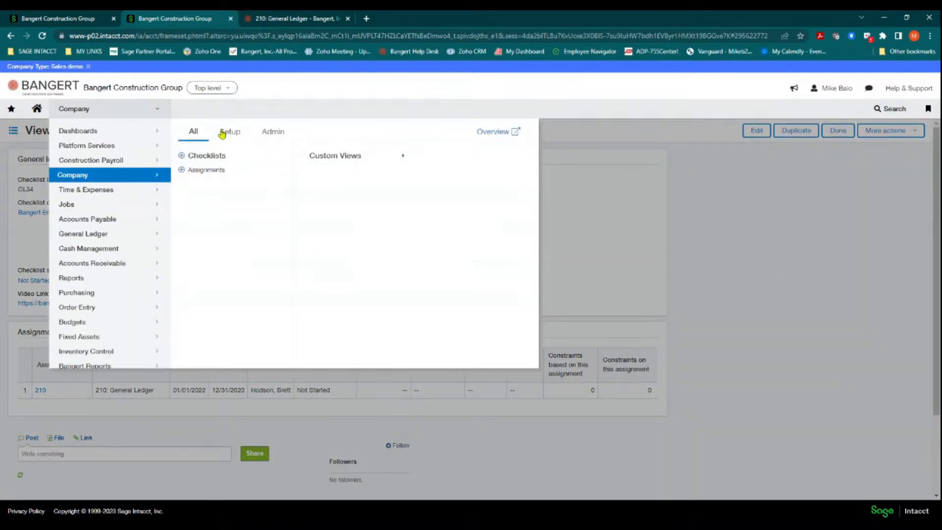